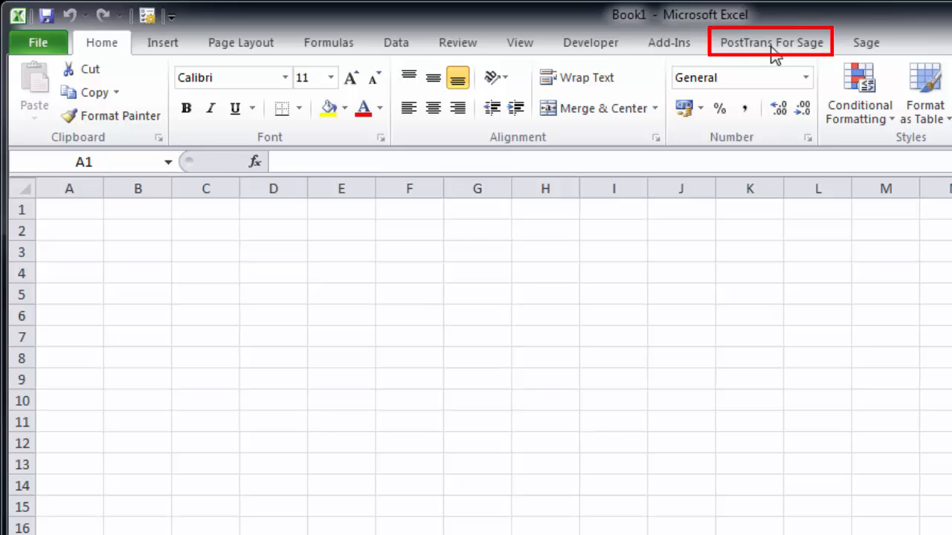
Show the PostTrans For Sage ribbon with its Import, Extract, Clear, Tags, Setup and Help commands
left_click(770, 41)
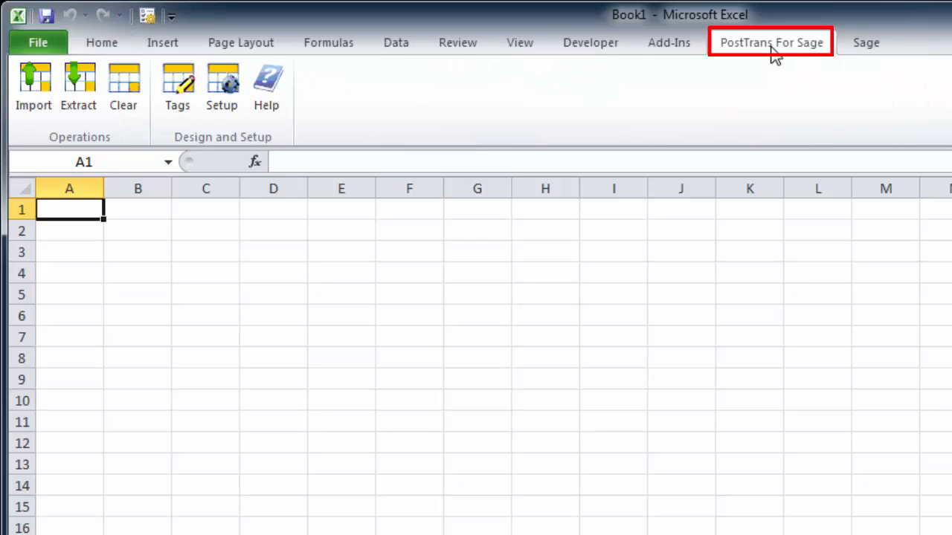
left_click(770, 42)
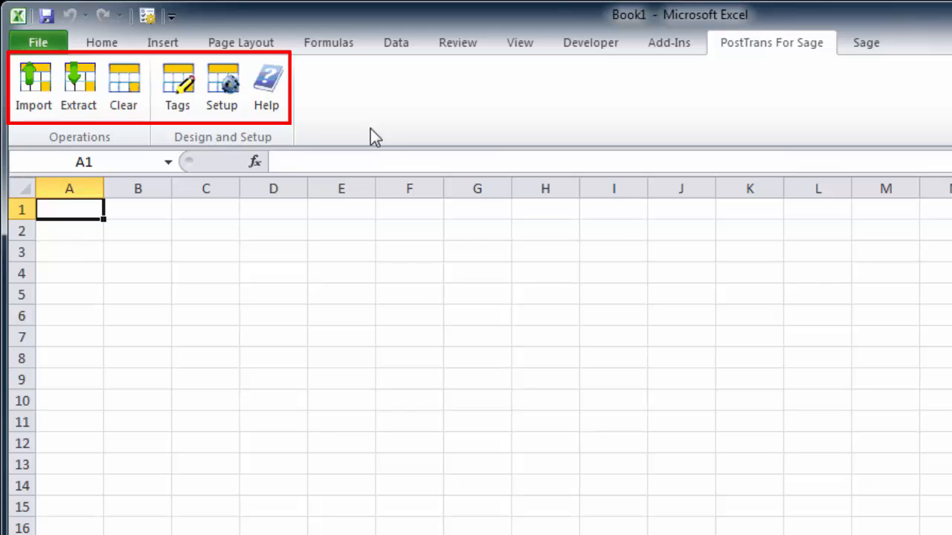
mouse_move(334, 137)
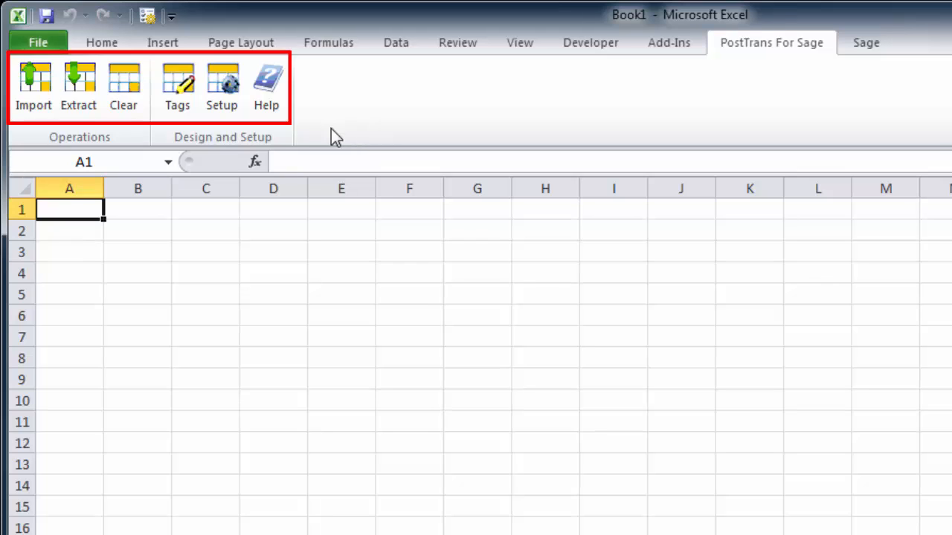
mouse_move(268, 89)
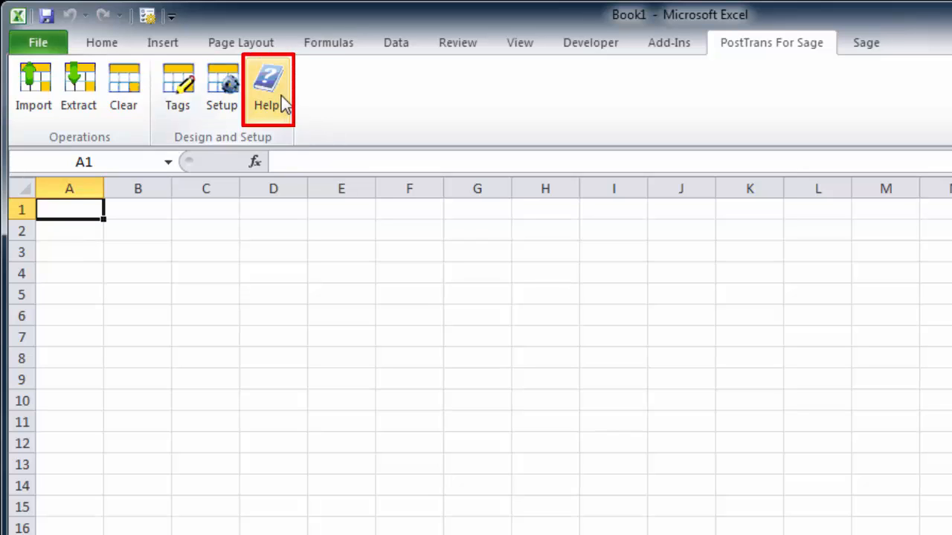
Select the Nominal Journal 2 Col example in the PostTrans Help templates list
left_click(267, 85)
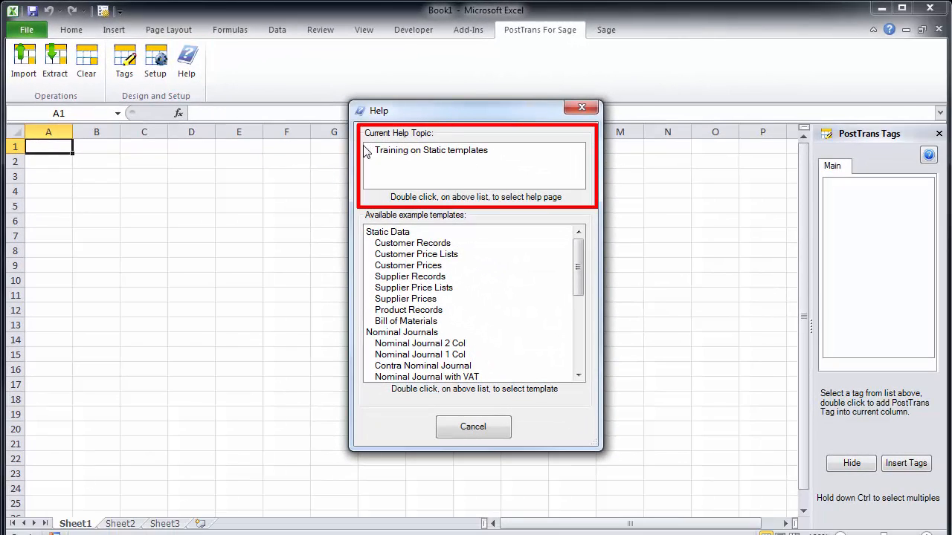
mouse_move(467, 199)
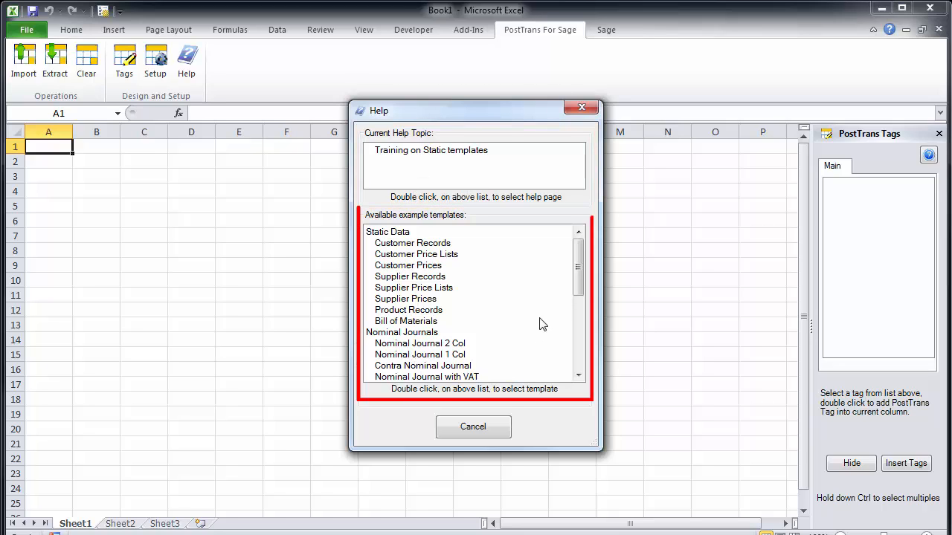
scroll("down", 3)
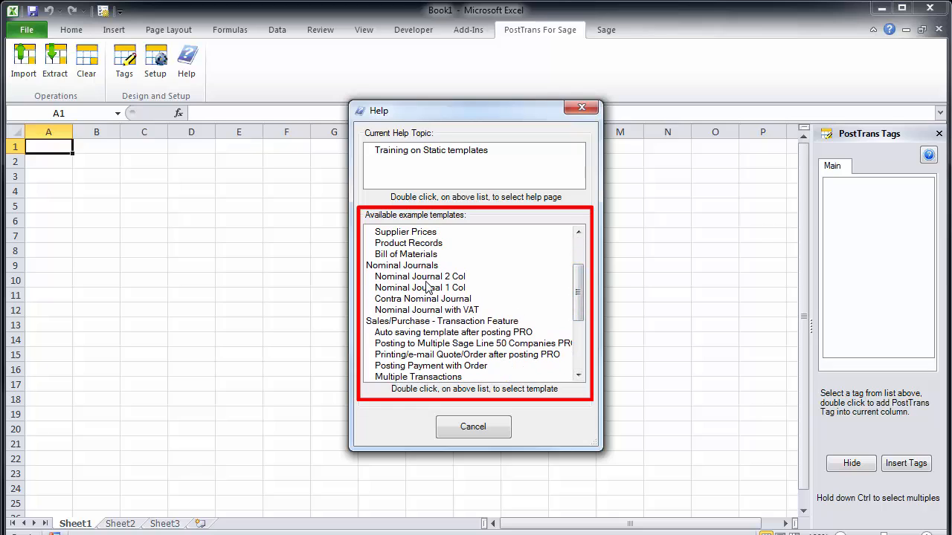
left_click(419, 275)
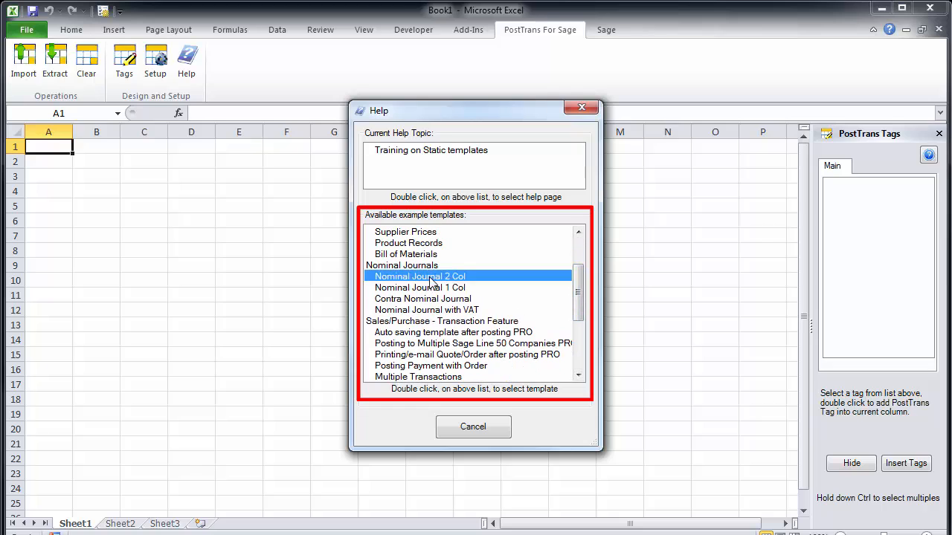
Load the Nominal Journal 2 Col workbook and review its nominal codes and four 50.00 debits
double_click(419, 275)
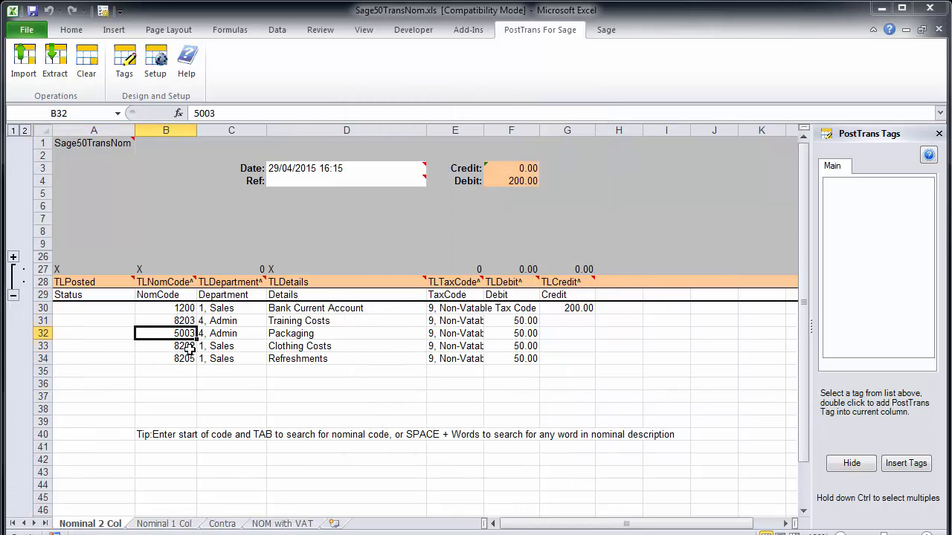
left_click(568, 307)
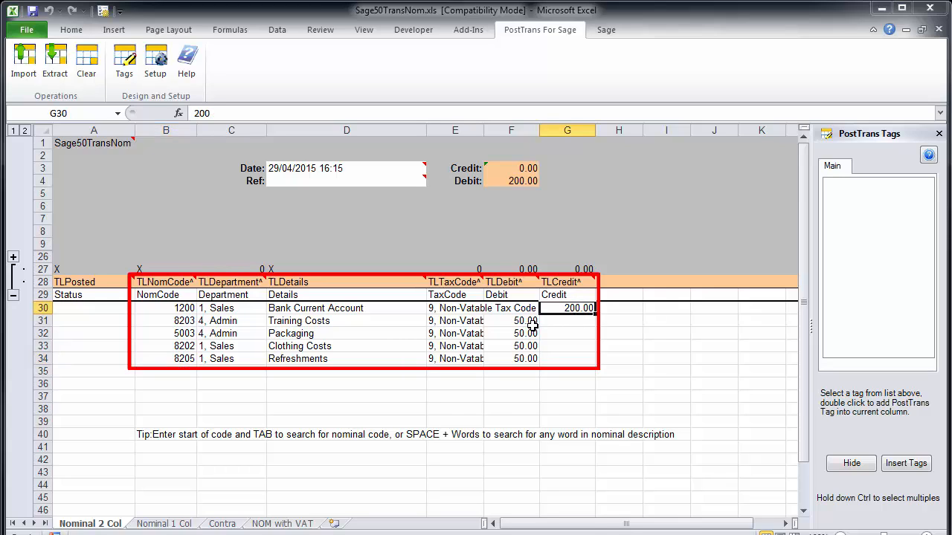
left_click_drag(512, 321, 512, 358)
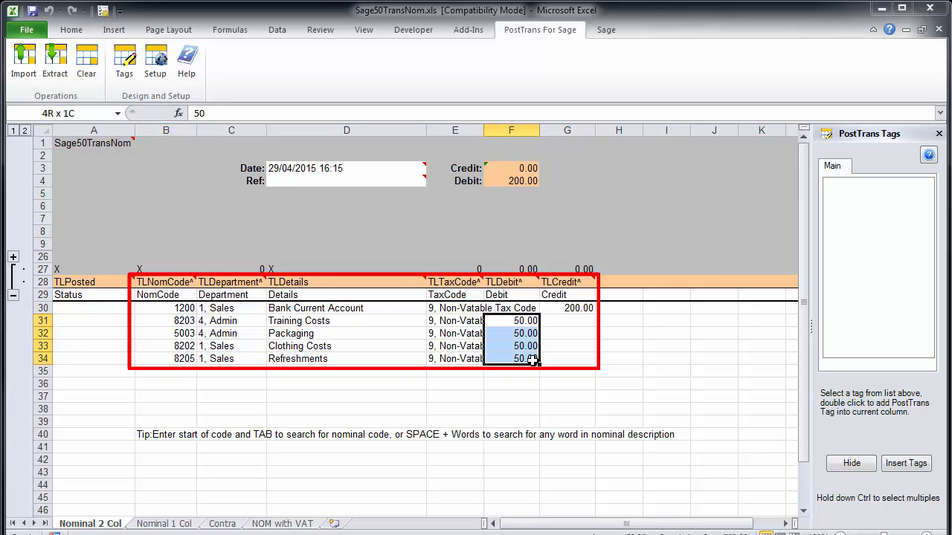
left_click(568, 359)
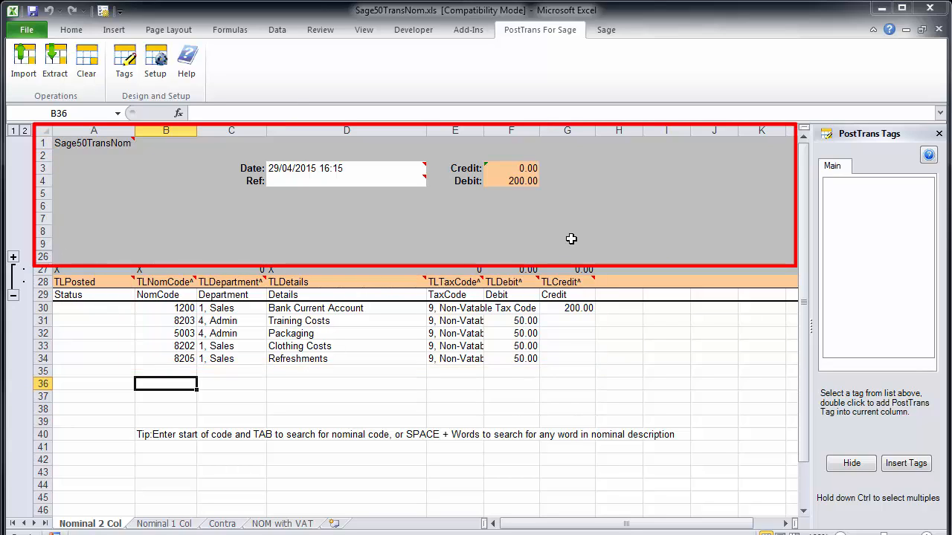
mouse_move(363, 227)
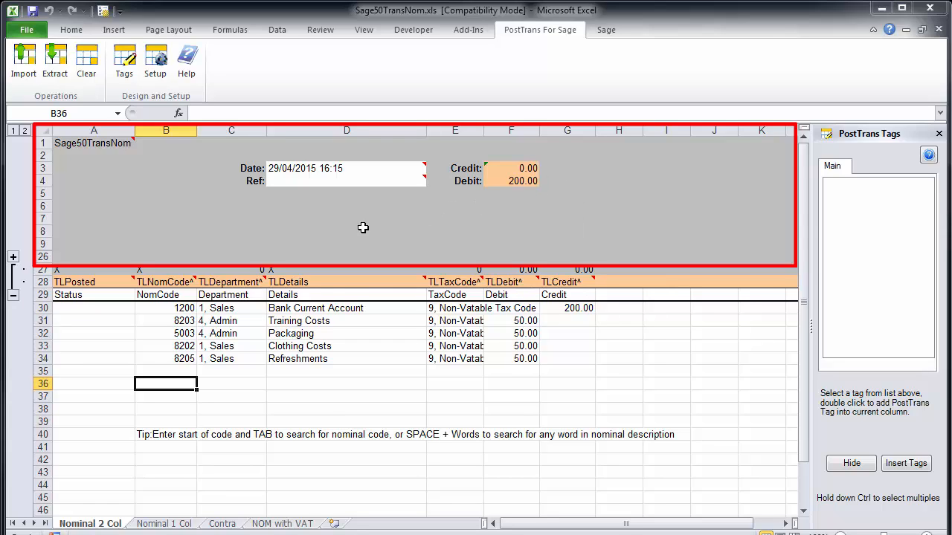
mouse_move(297, 217)
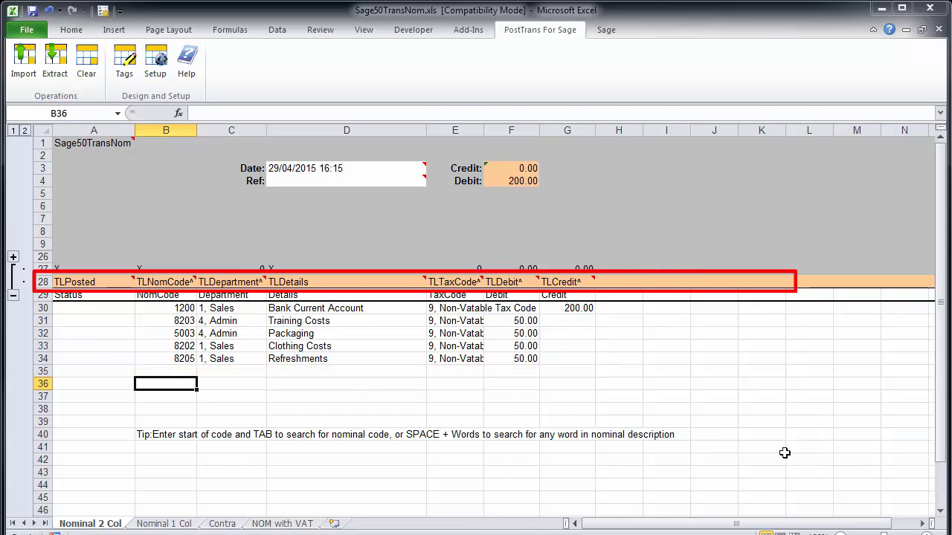
mouse_move(495, 317)
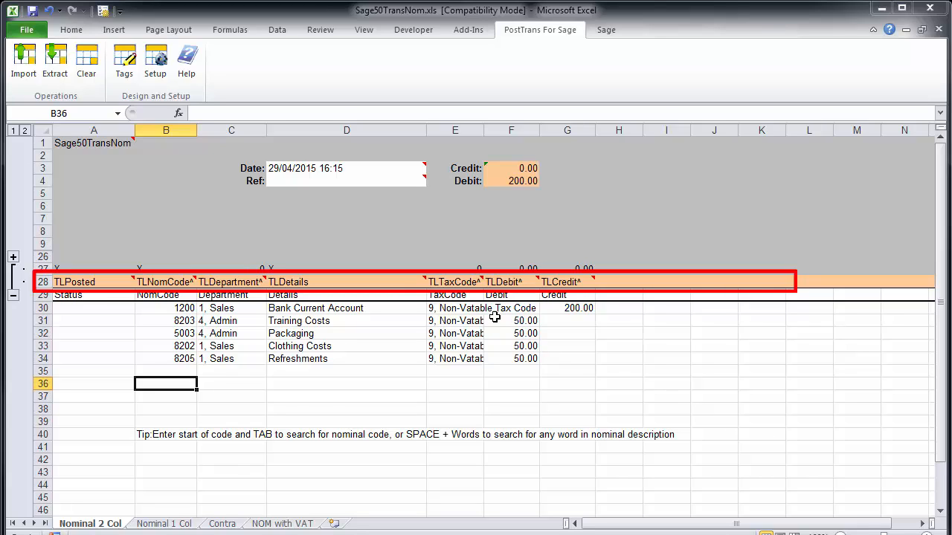
mouse_move(86, 319)
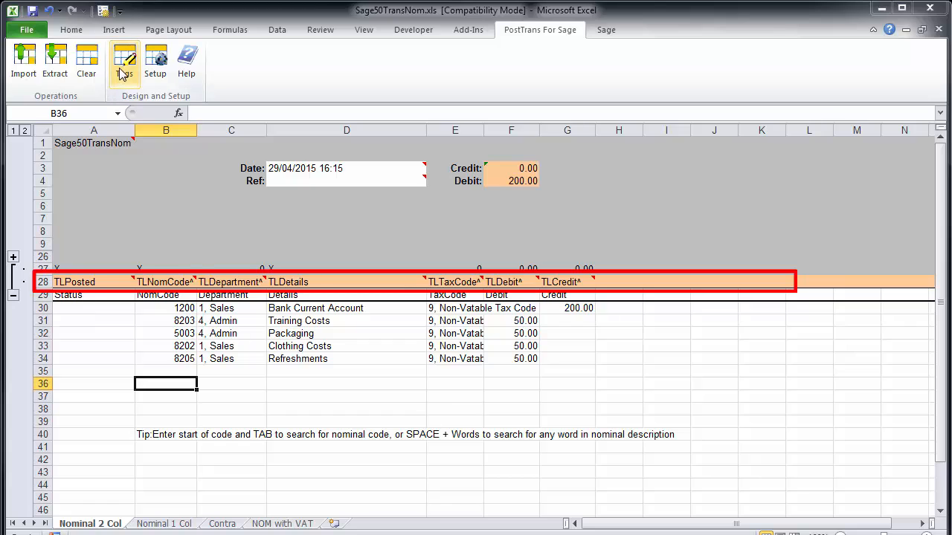
left_click(125, 61)
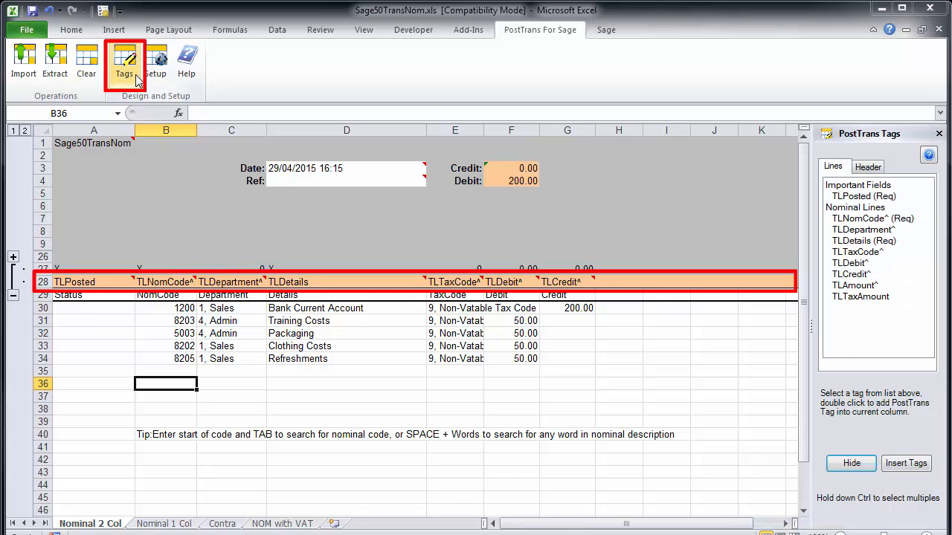
left_click(619, 281)
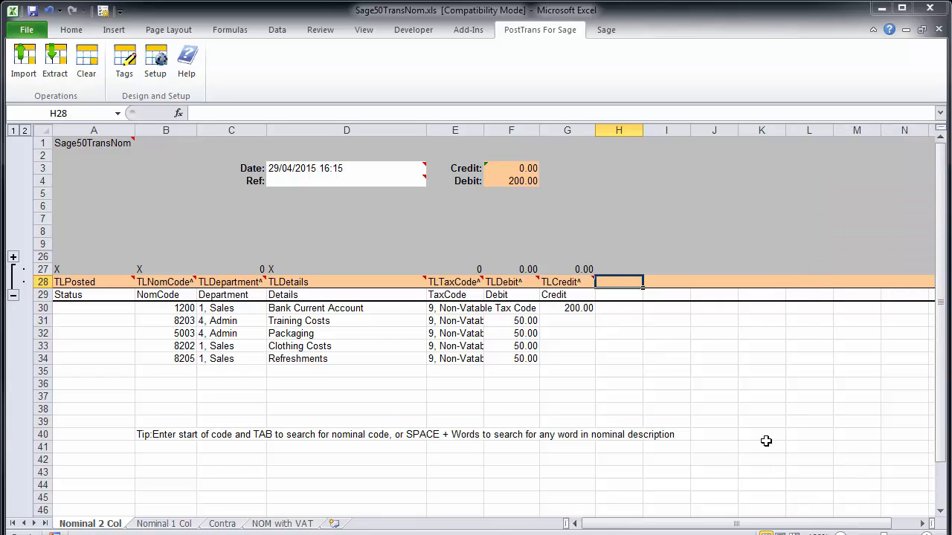
left_click(344, 205)
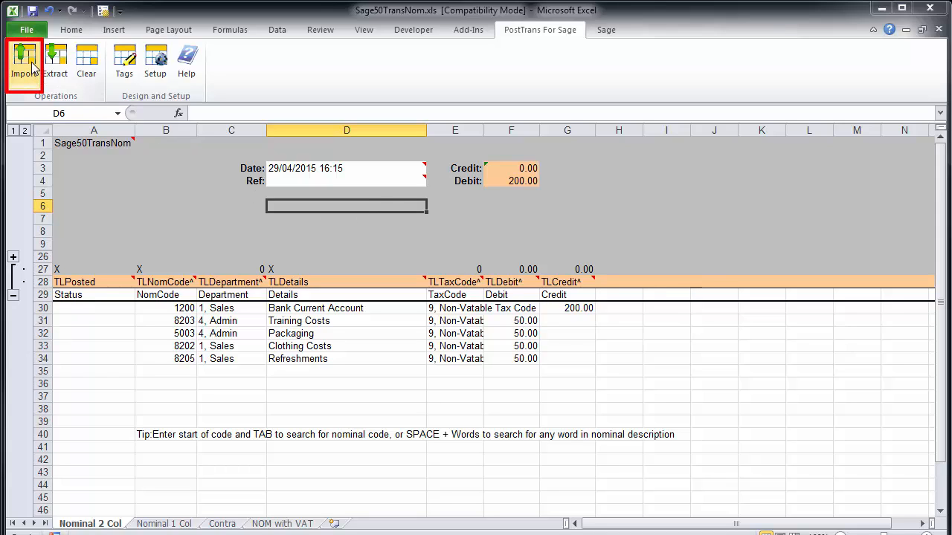
Import the five Nominal 2 Col lines into Sage and review their POSTED references and debits
left_click(24, 62)
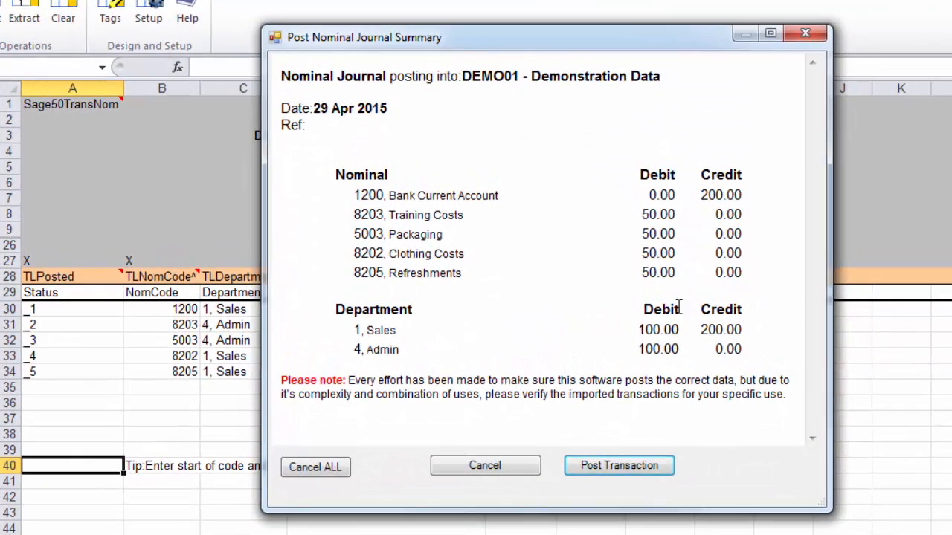
mouse_move(711, 375)
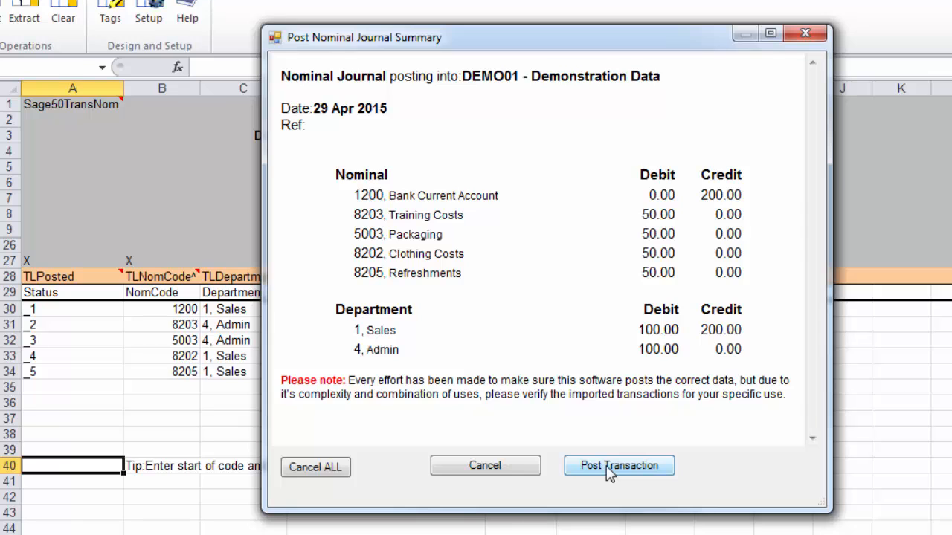
left_click(619, 466)
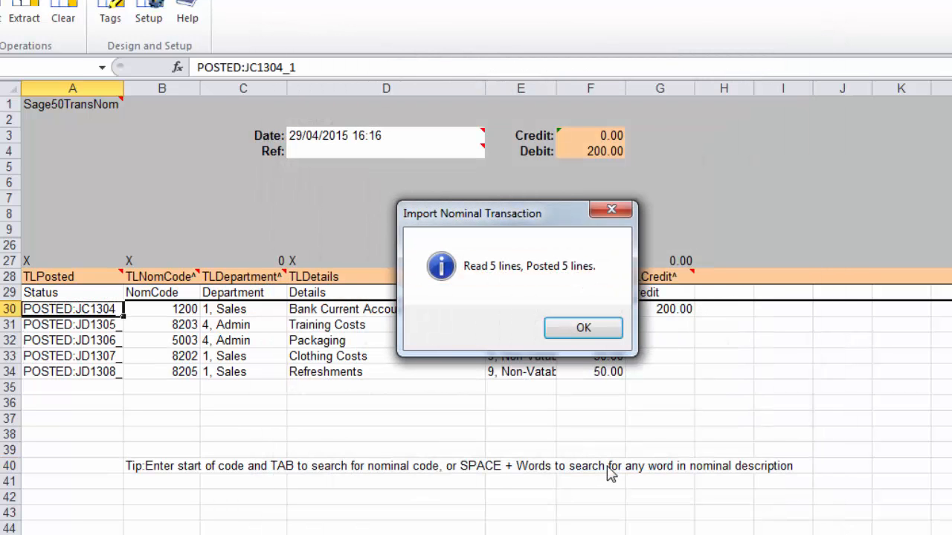
mouse_move(582, 328)
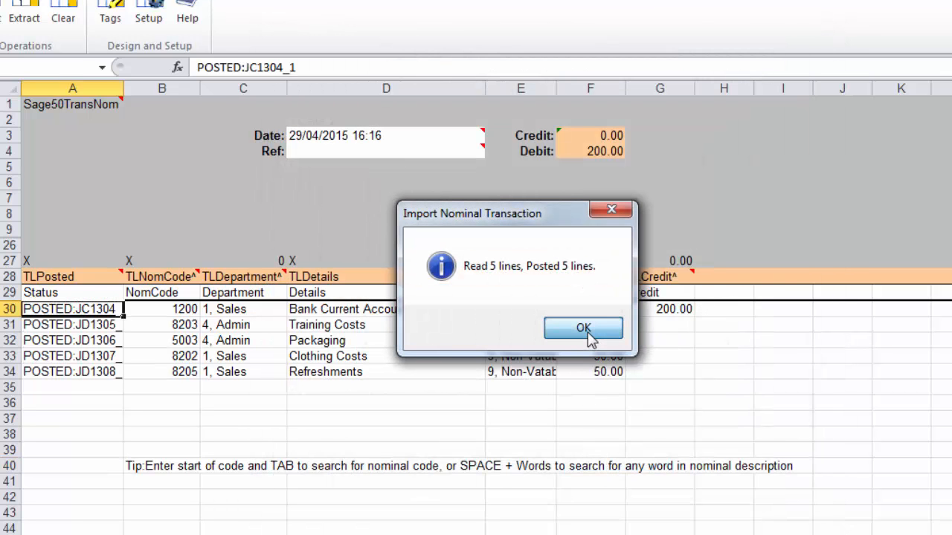
left_click(583, 328)
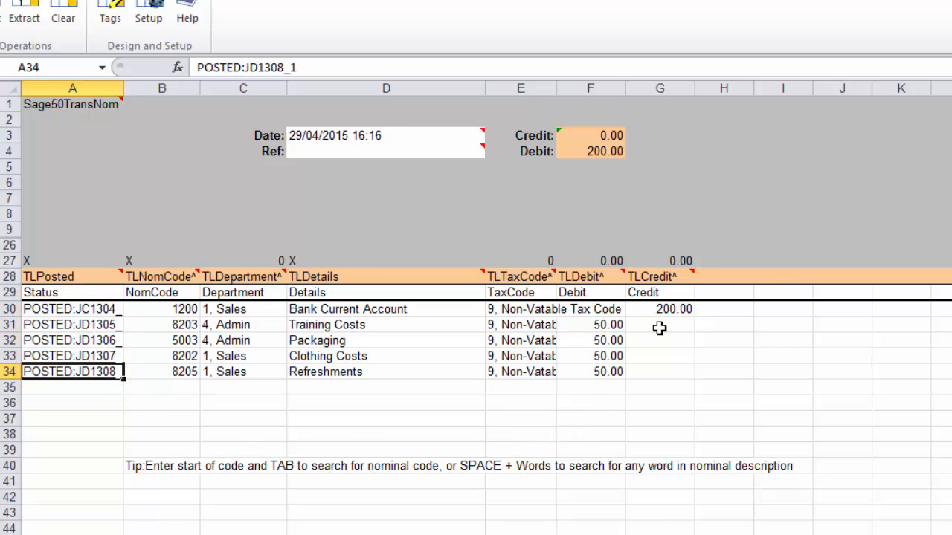
mouse_move(289, 460)
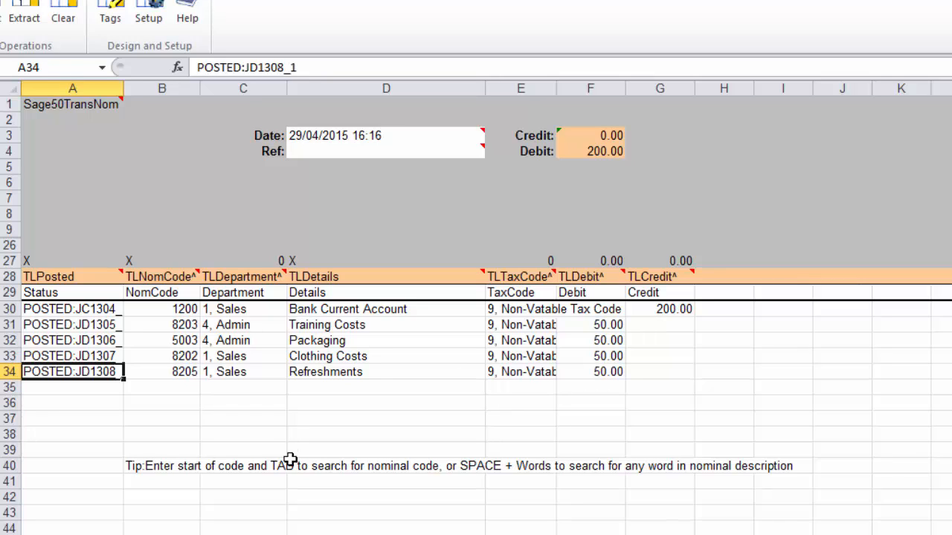
mouse_move(354, 419)
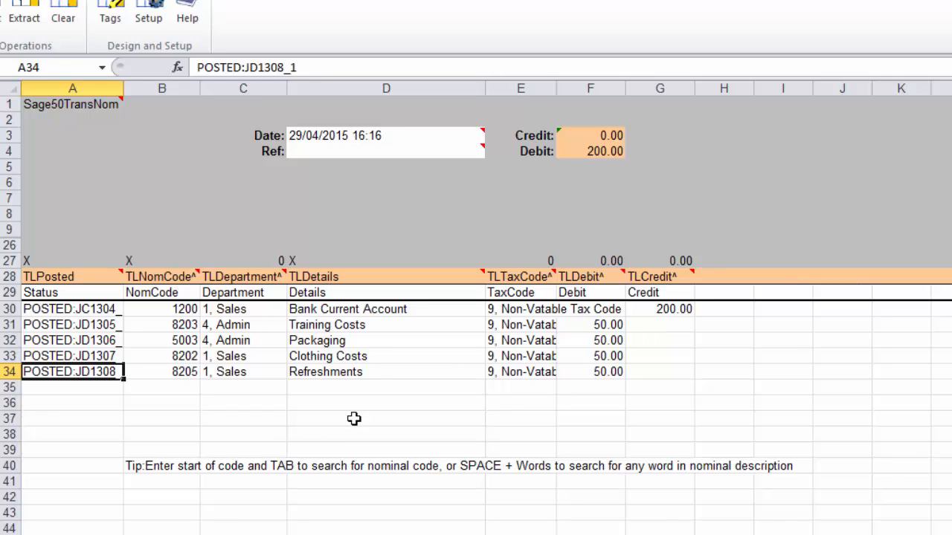
mouse_move(606, 433)
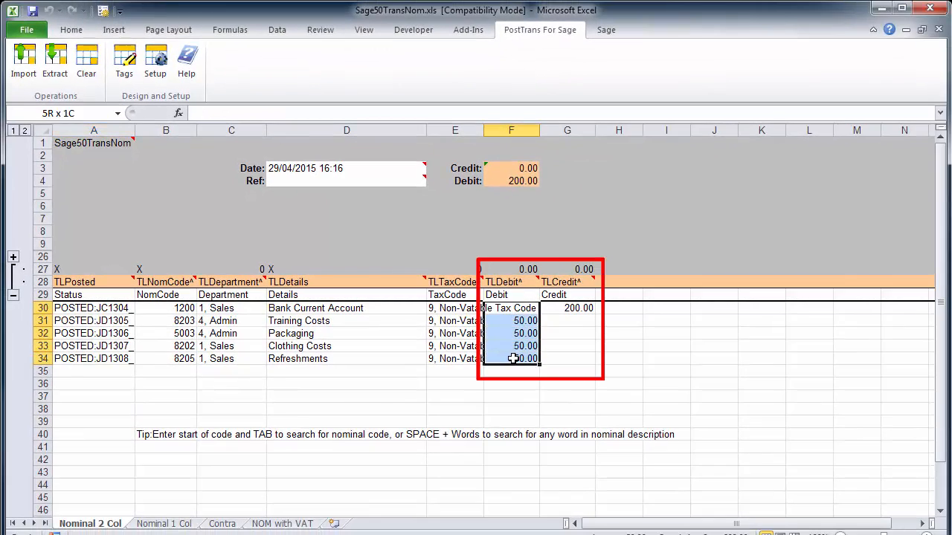
left_click(511, 308)
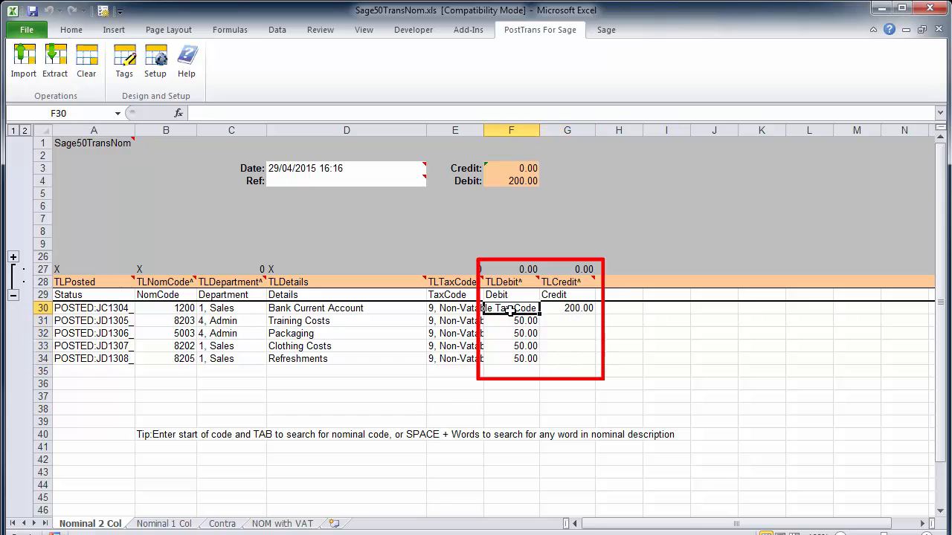
left_click(164, 523)
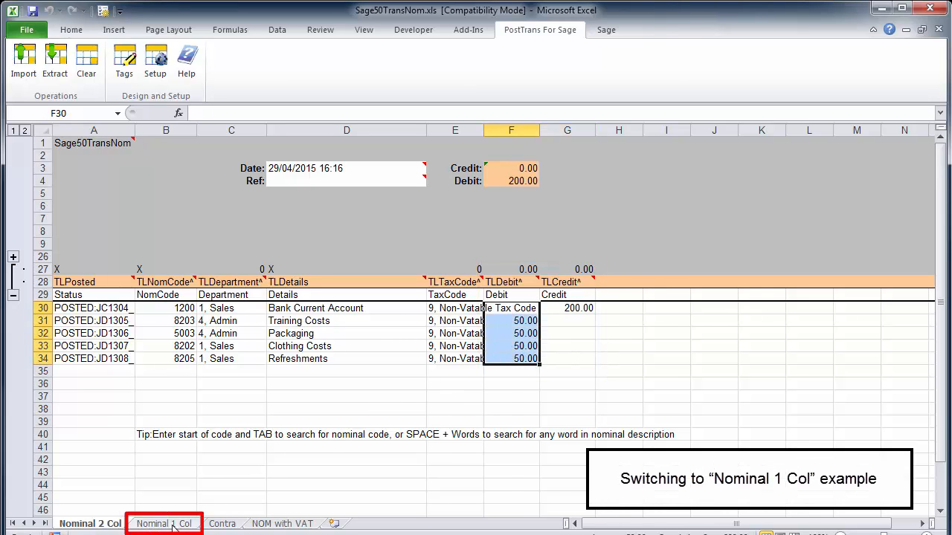
Switch to the Contra sheet and review its contra nominal 1200 Bank Current Account details
left_click(163, 524)
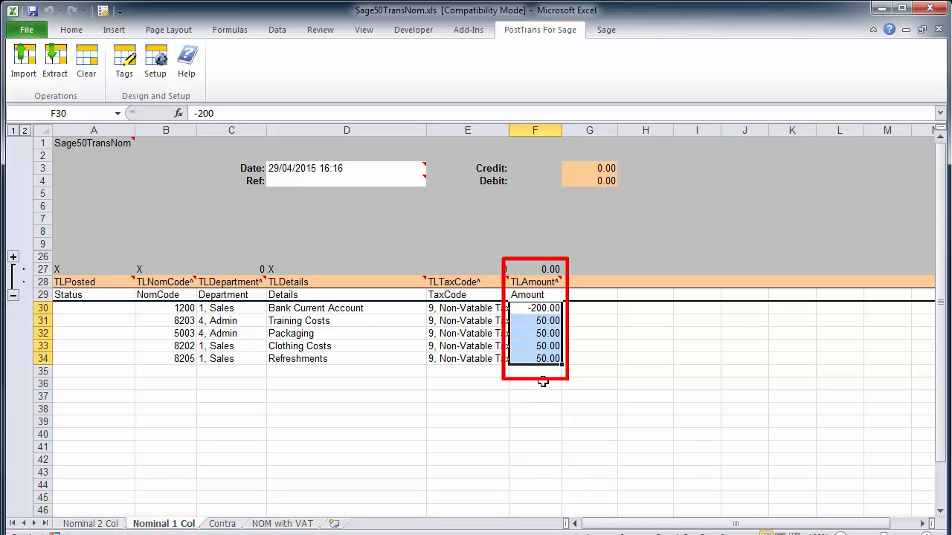
left_click(221, 523)
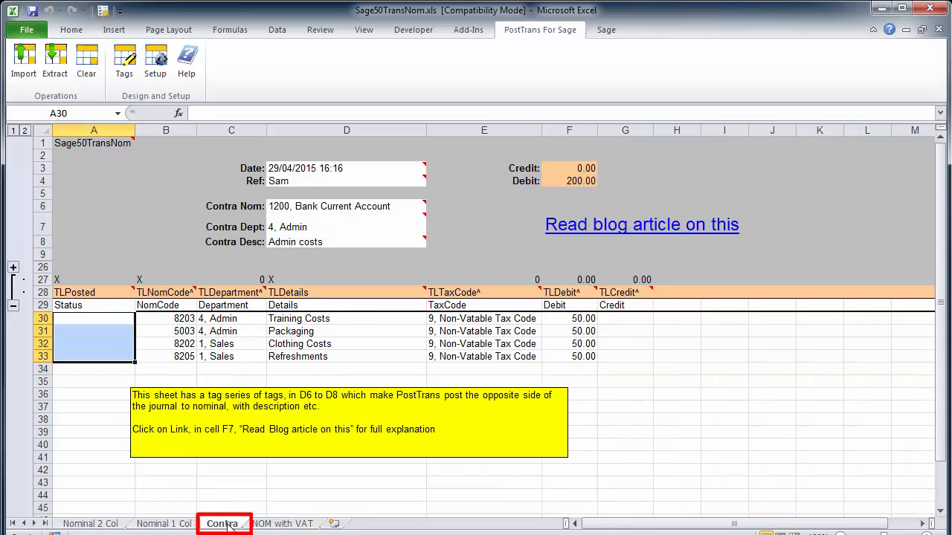
mouse_move(279, 369)
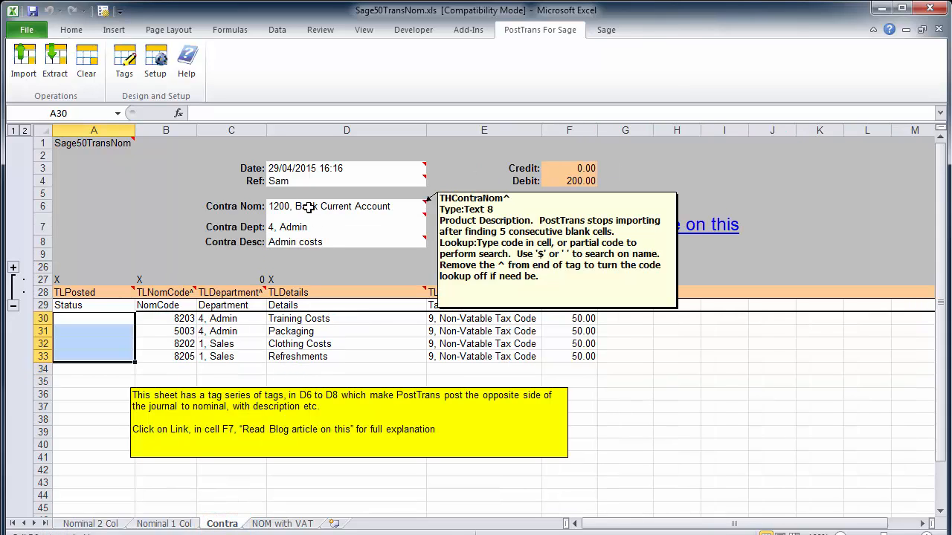
left_click(345, 206)
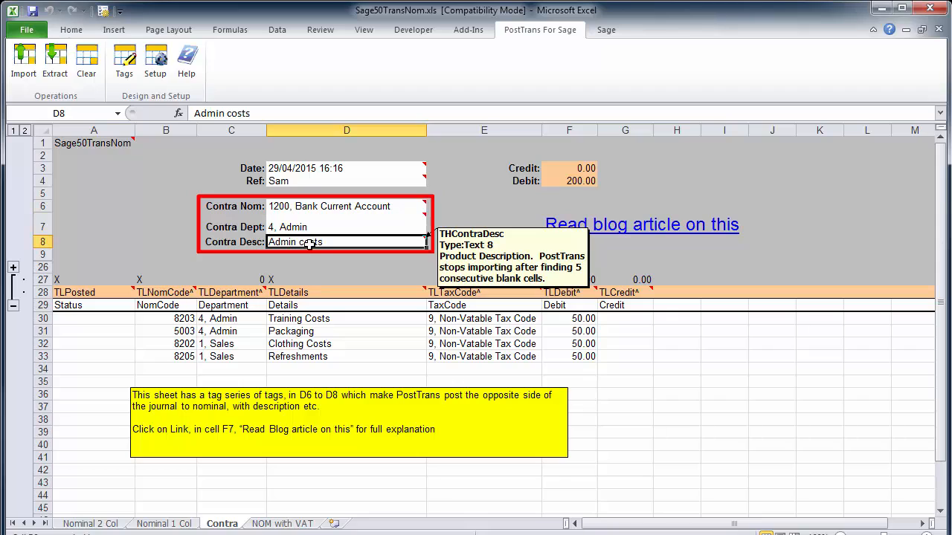
mouse_move(250, 209)
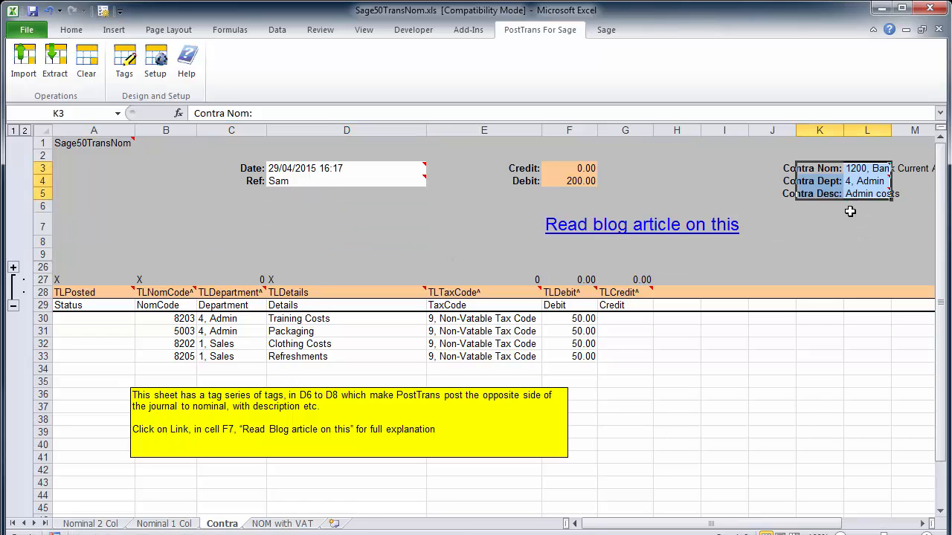
mouse_move(871, 163)
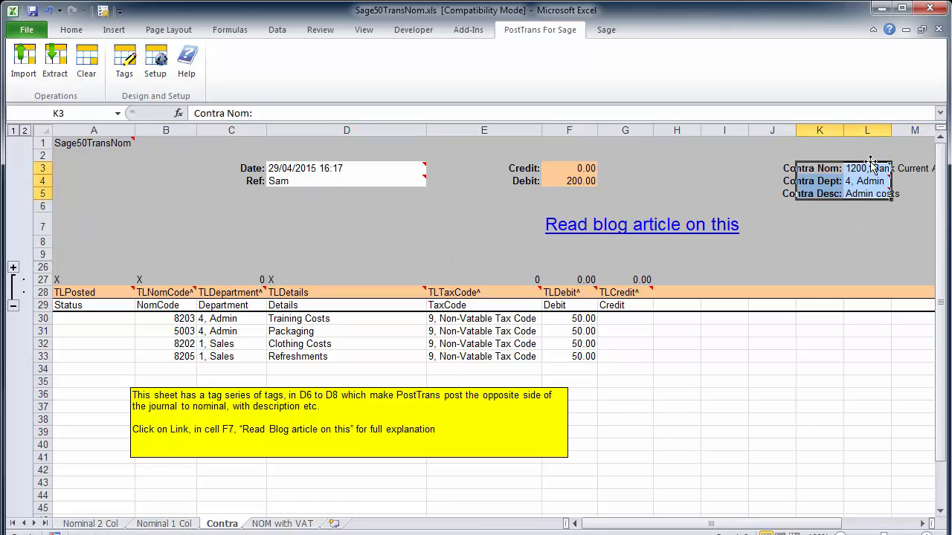
left_click(817, 223)
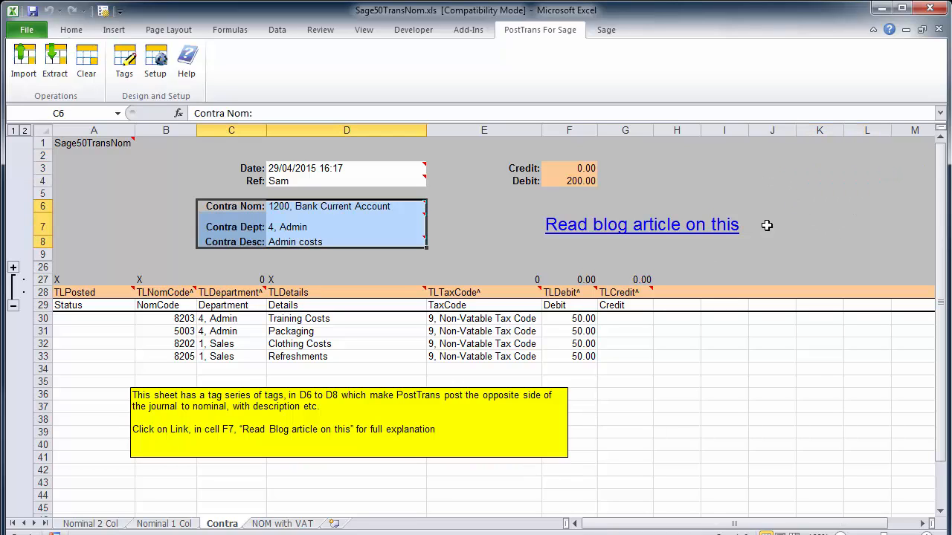
left_click(483, 223)
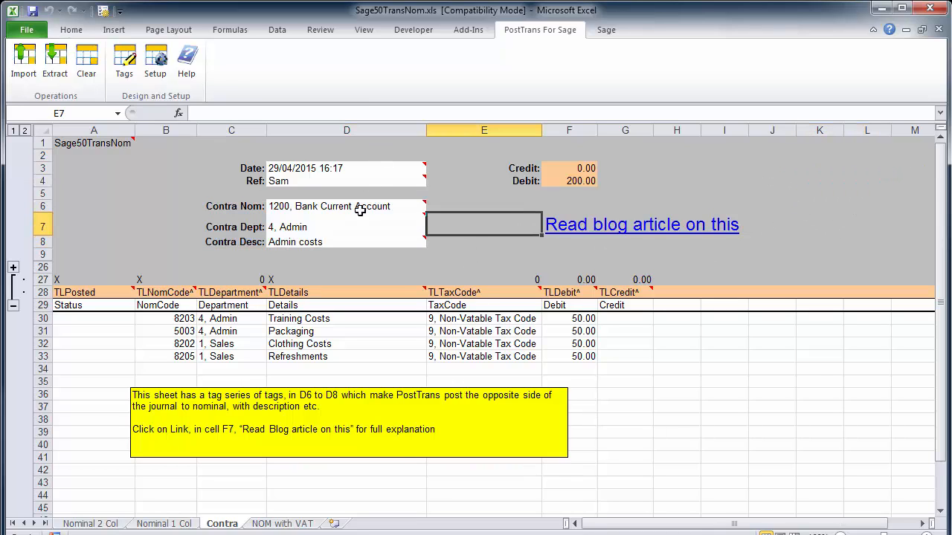
mouse_move(390, 261)
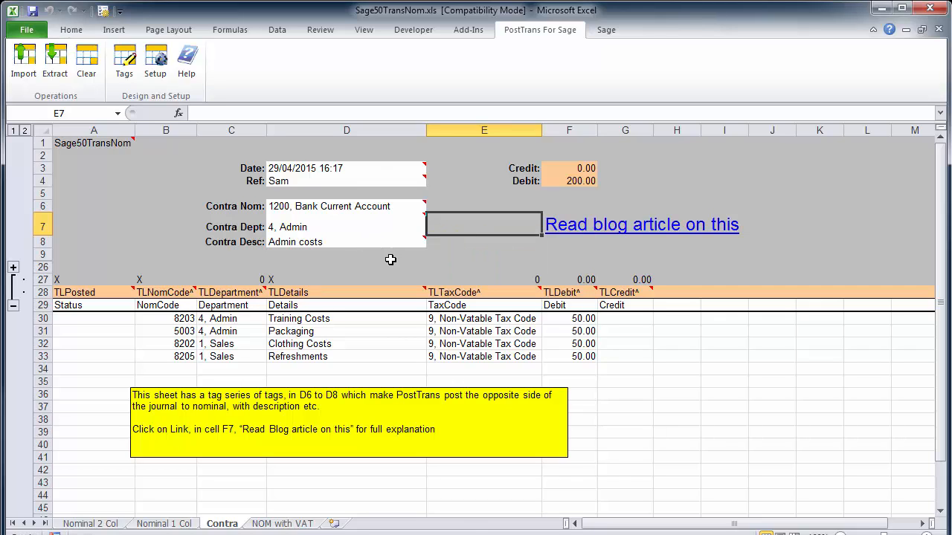
mouse_move(568, 345)
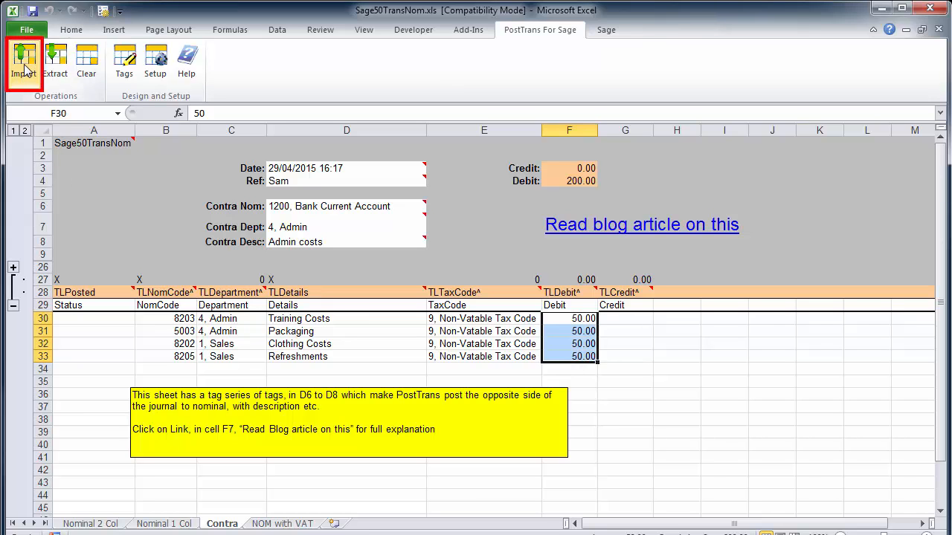
Import the Contra journal into Sage so each row gets a POSTED journal reference
left_click(24, 63)
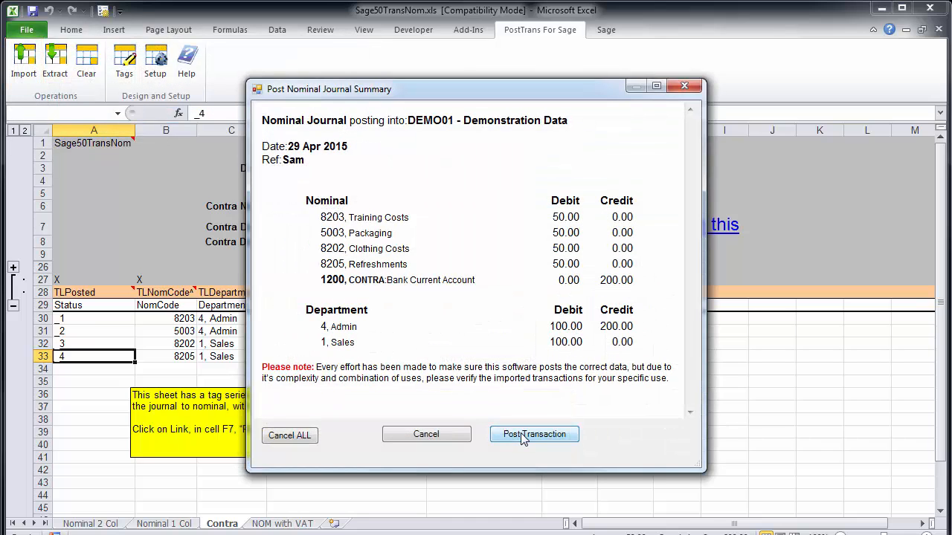
left_click(534, 435)
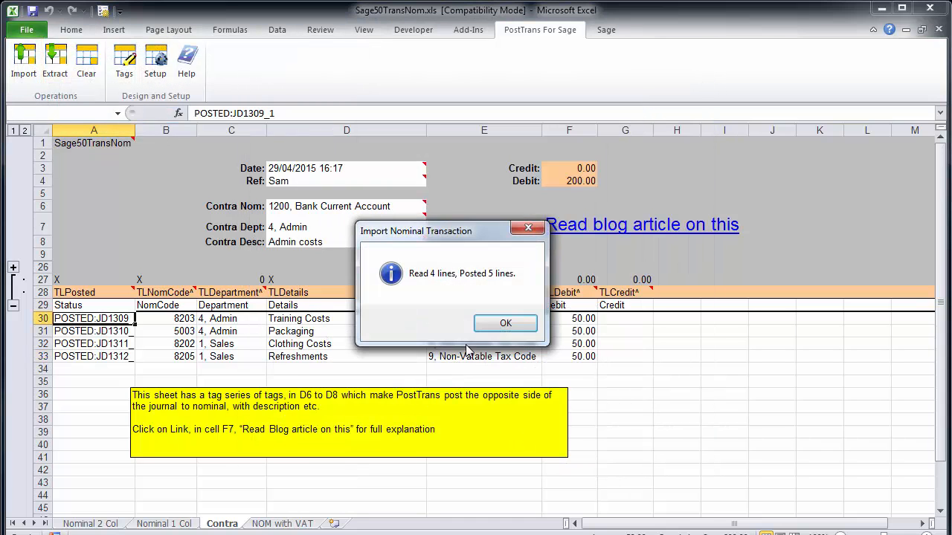
left_click(505, 323)
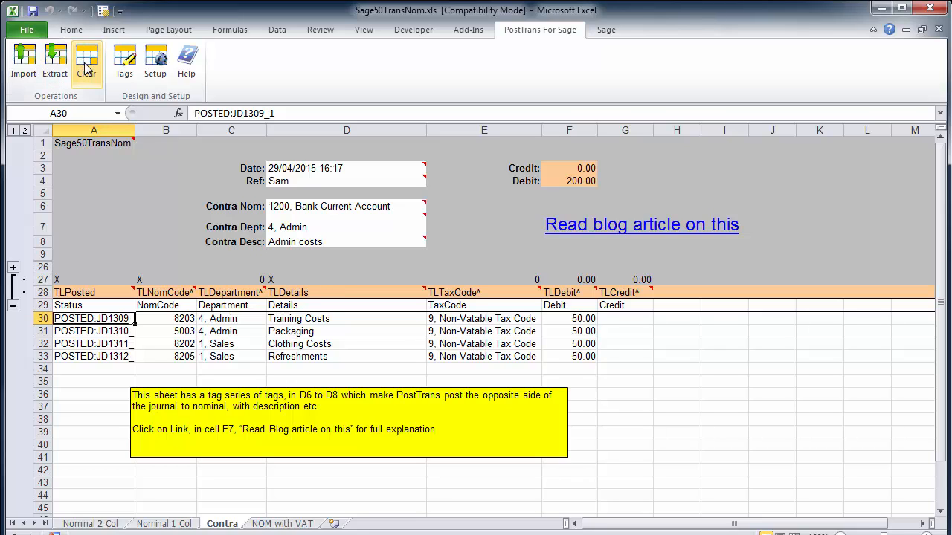
Clear the posted lines and enter Car Hire 50 and Carriage 75 debit lines
left_click(167, 330)
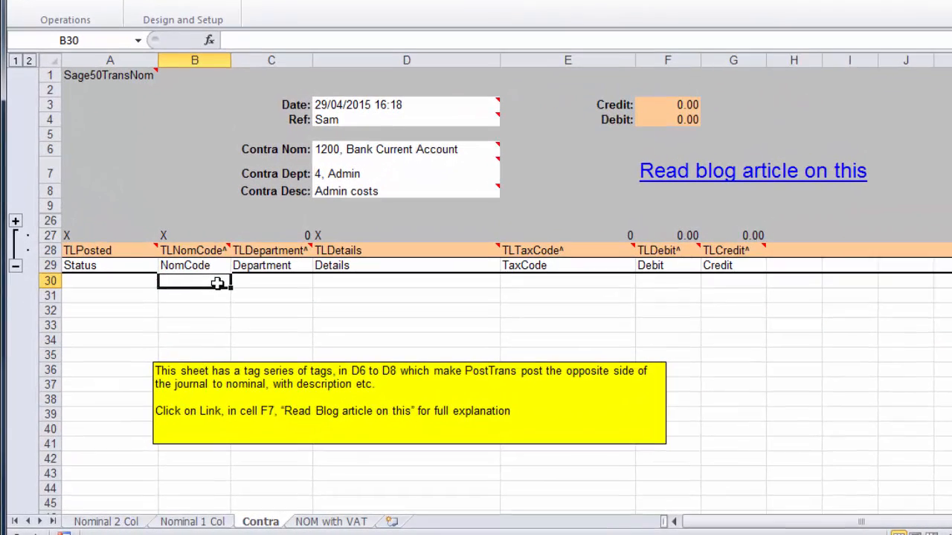
type("car")
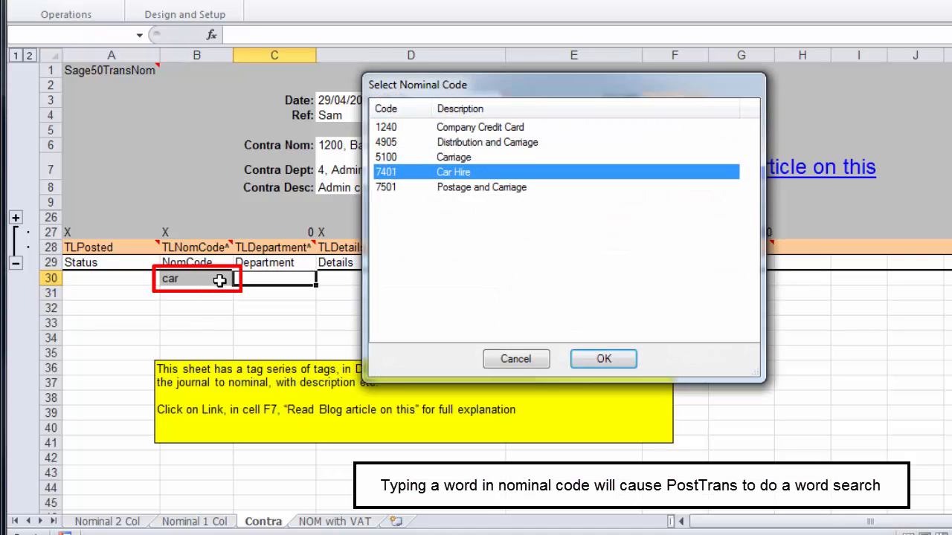
left_click(604, 358)
type("5")
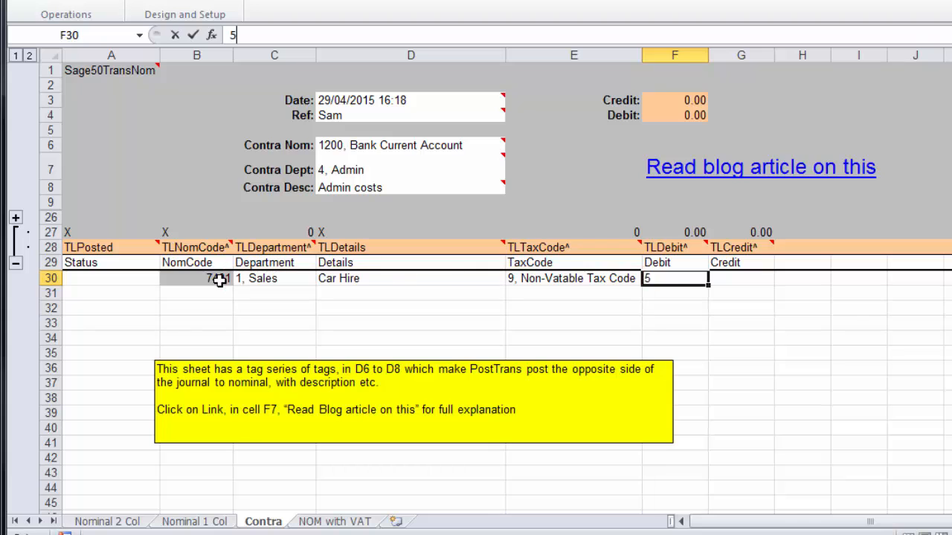
key("Return")
type("car")
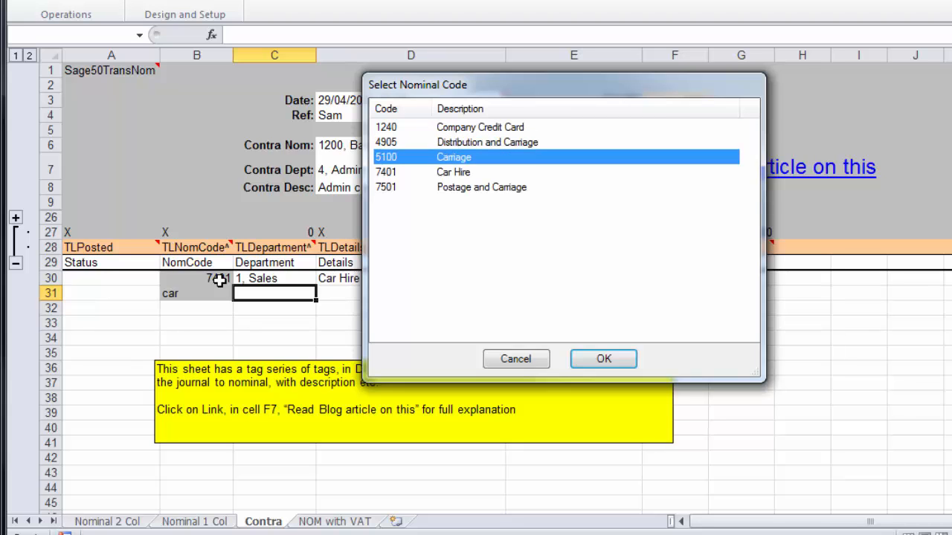
left_click(604, 359)
type("7")
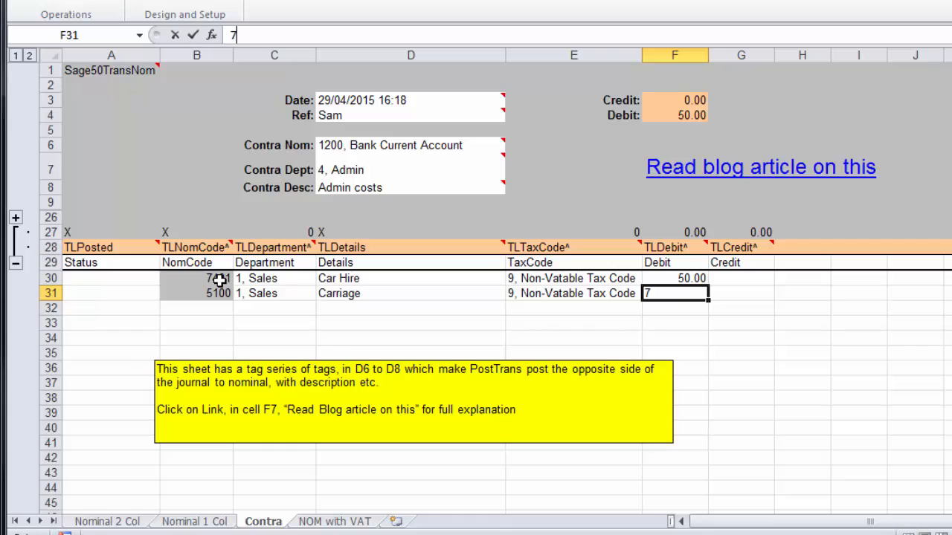
key("Return")
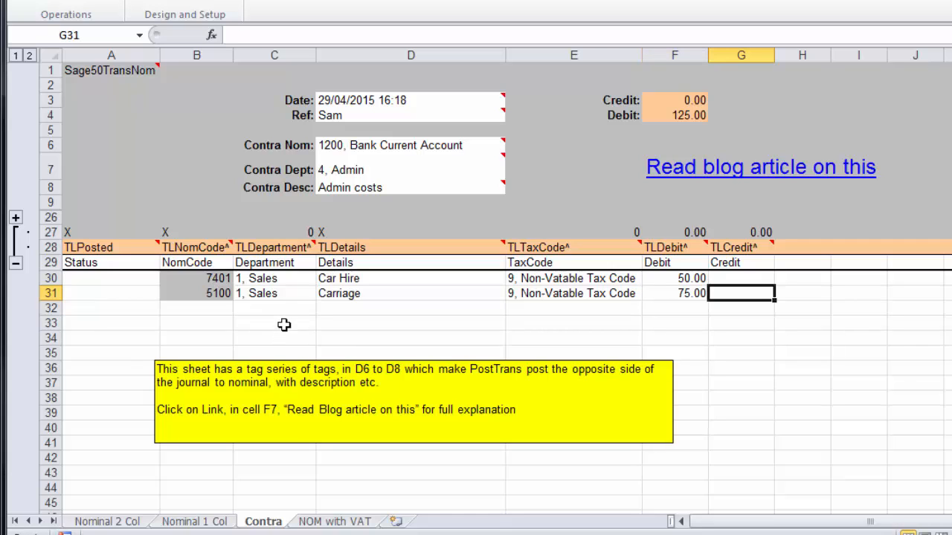
mouse_move(223, 312)
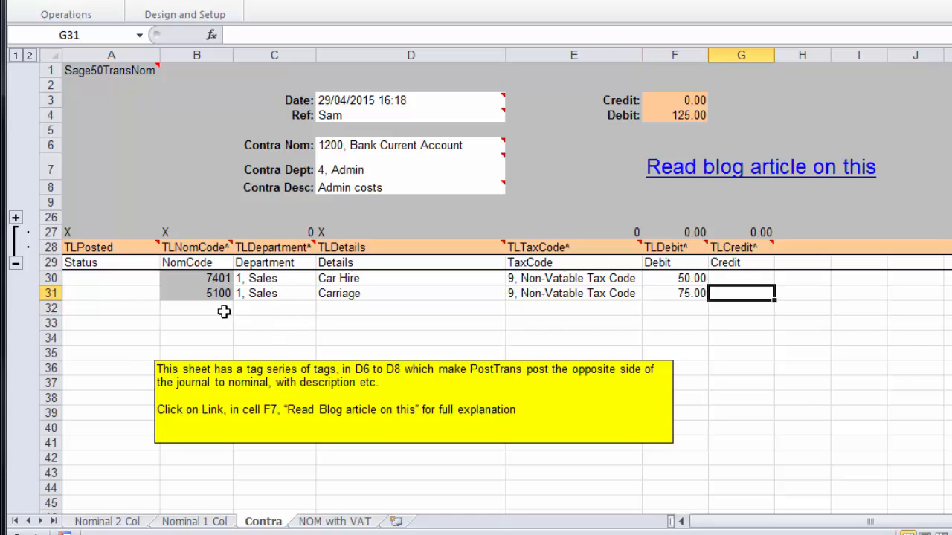
Add a Staff Salaries line with its department and tax code, totalling 245.00
left_click(196, 308)
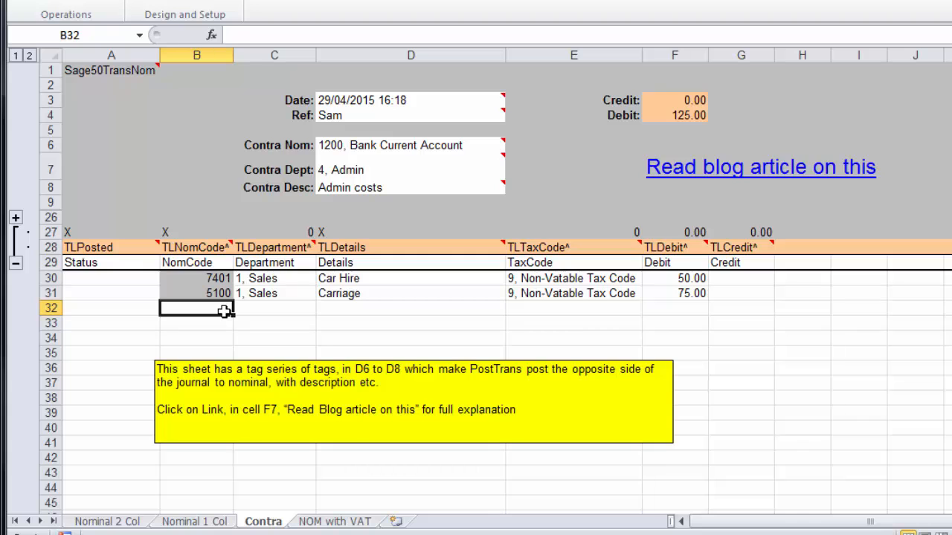
type("7")
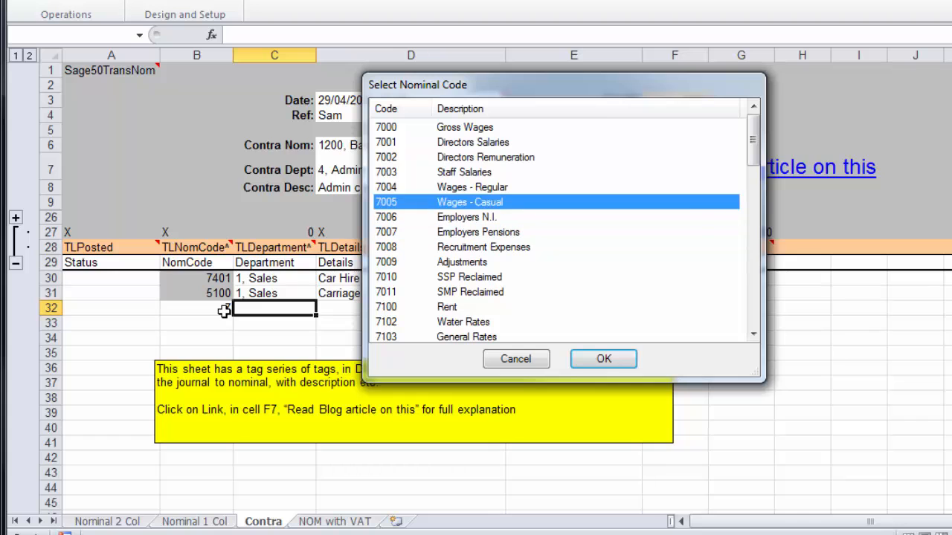
left_click(604, 359)
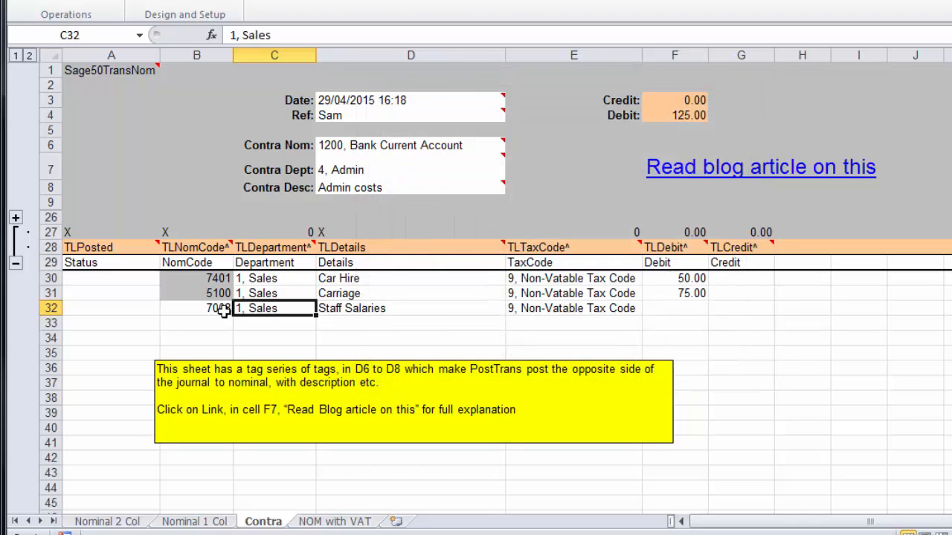
left_click(574, 308)
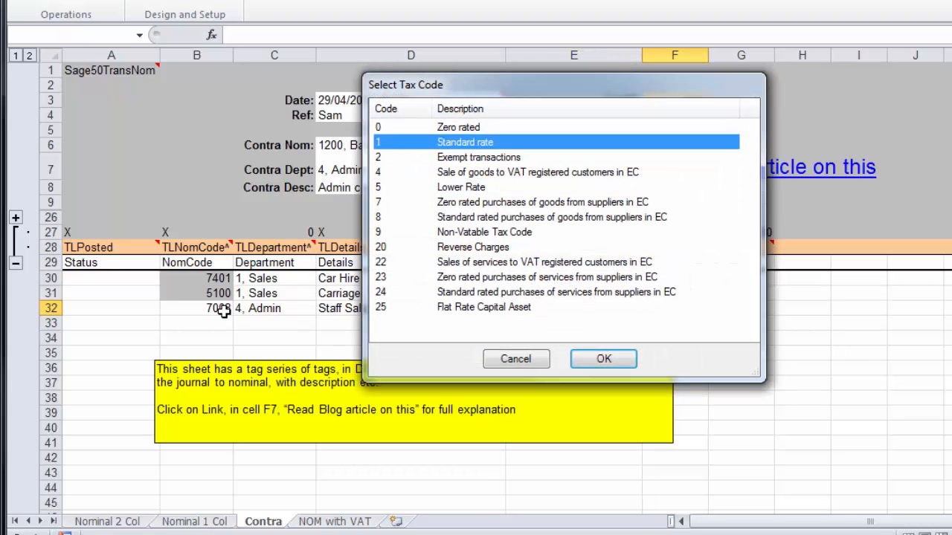
left_click(604, 358)
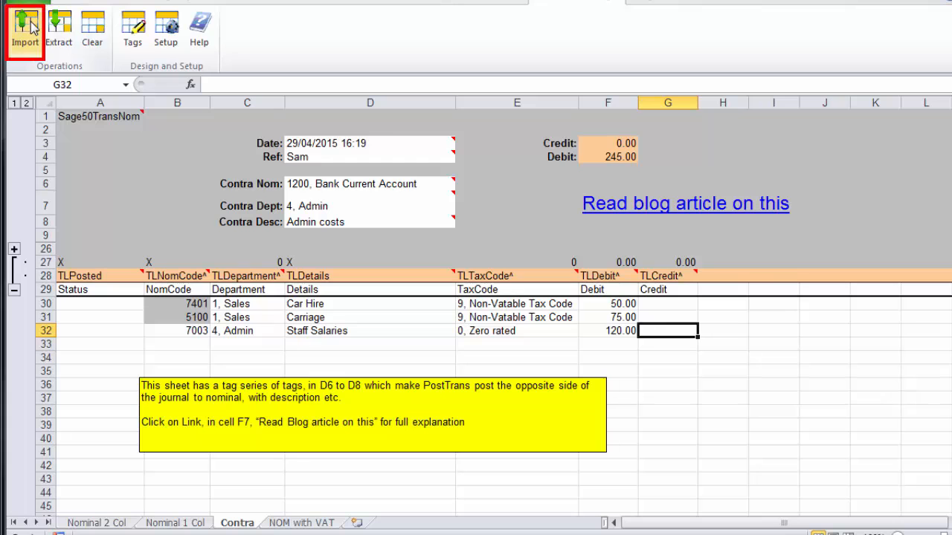
Import the three new Contra lines into Sage so each is marked POSTED
left_click(23, 30)
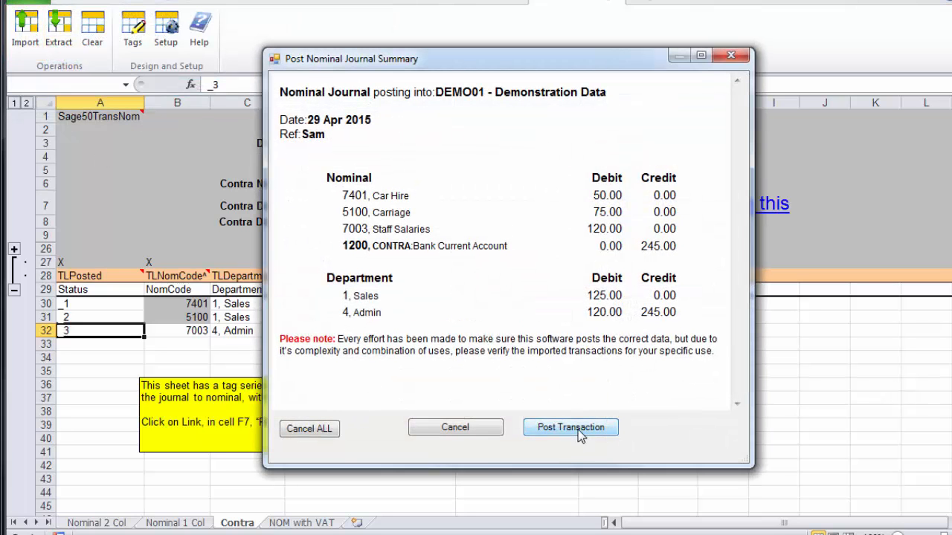
left_click(571, 427)
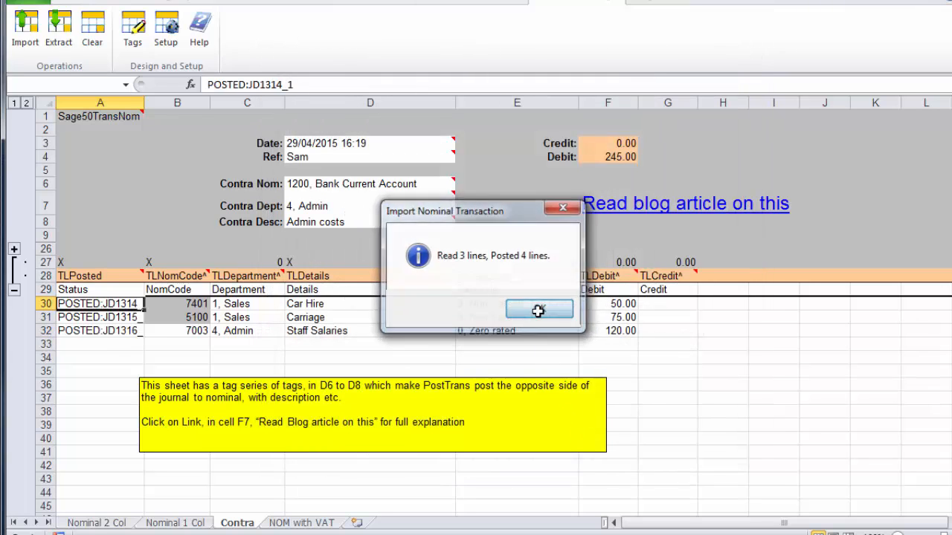
left_click(538, 311)
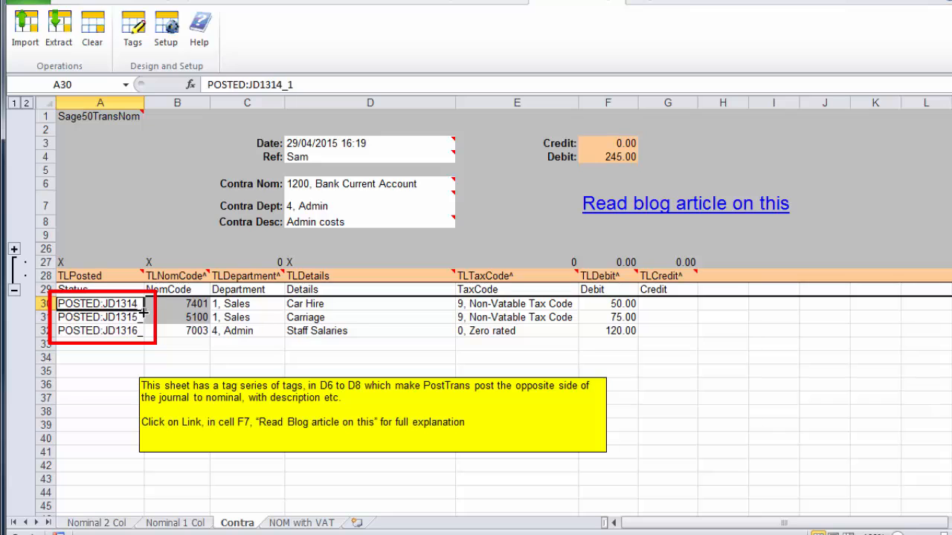
mouse_move(134, 317)
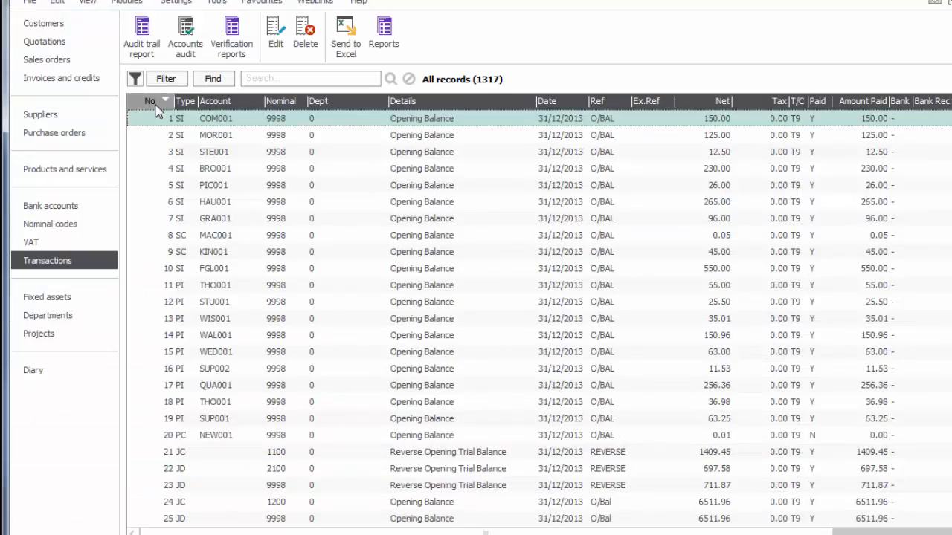
Sort Sage transactions newest first to show journals 1314–1317 including the 245.00 Admin co contra
left_click(170, 113)
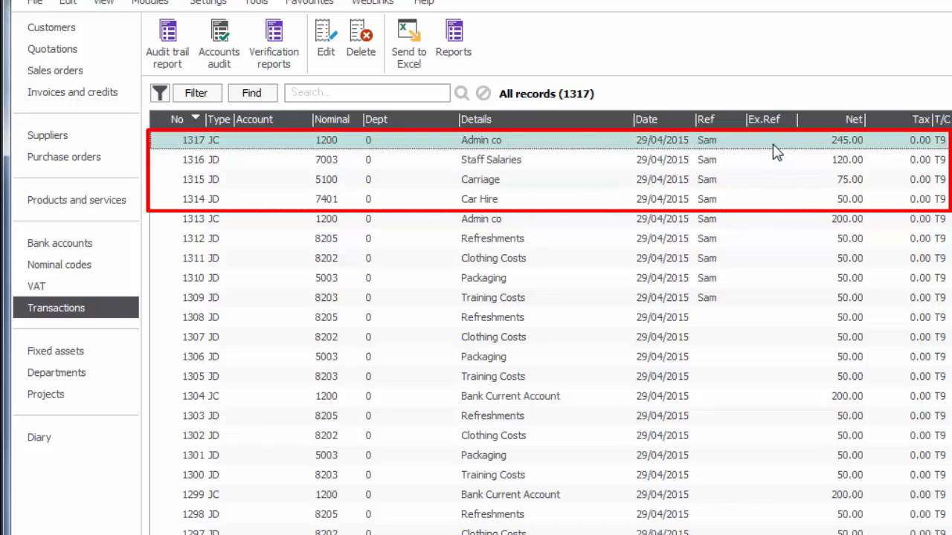
mouse_move(580, 167)
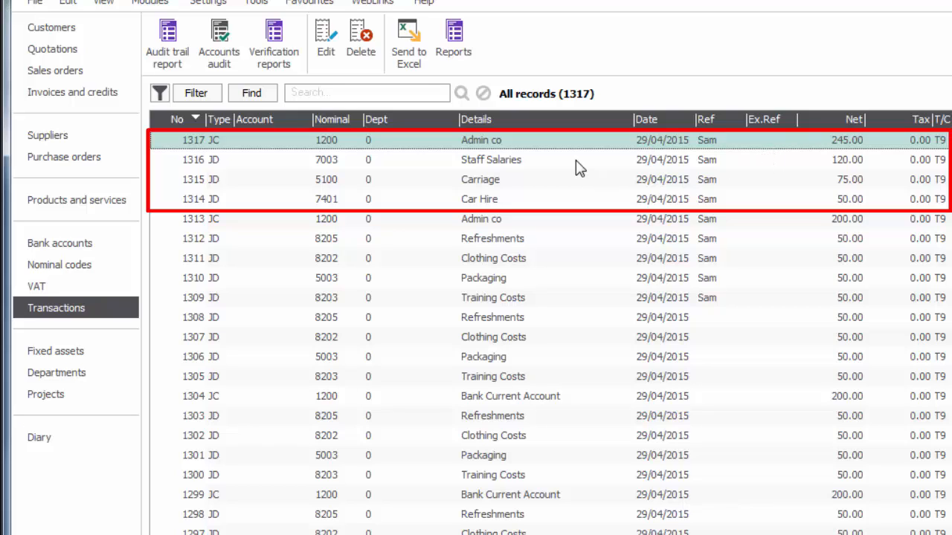
mouse_move(502, 156)
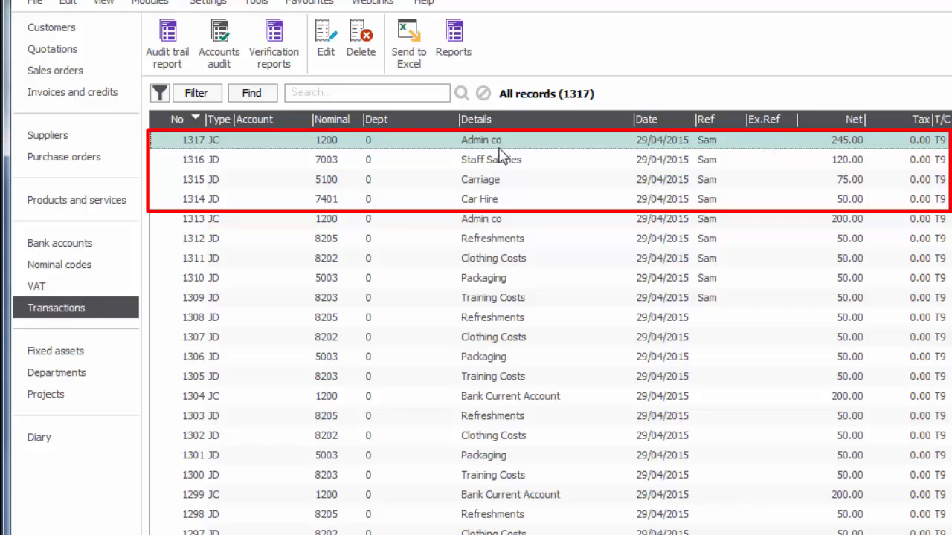
Return to the Contra sheet and follow the F7 link to the 'Posting Contra Nominal Journal' blog article
left_click(407, 38)
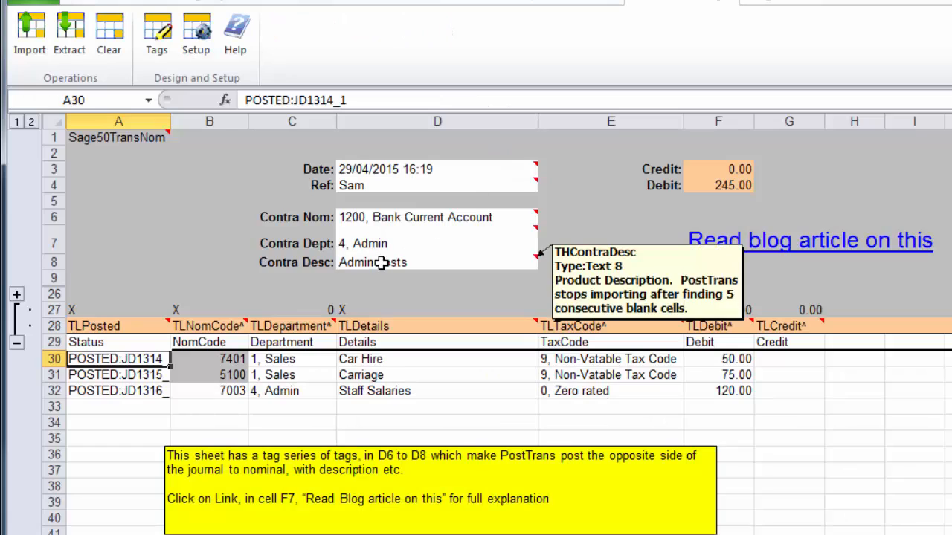
left_click(437, 261)
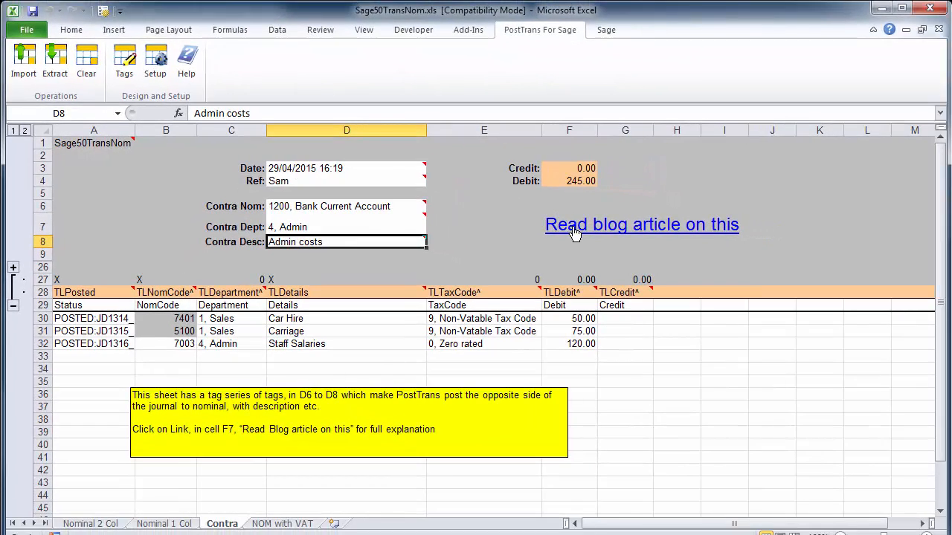
left_click(568, 223)
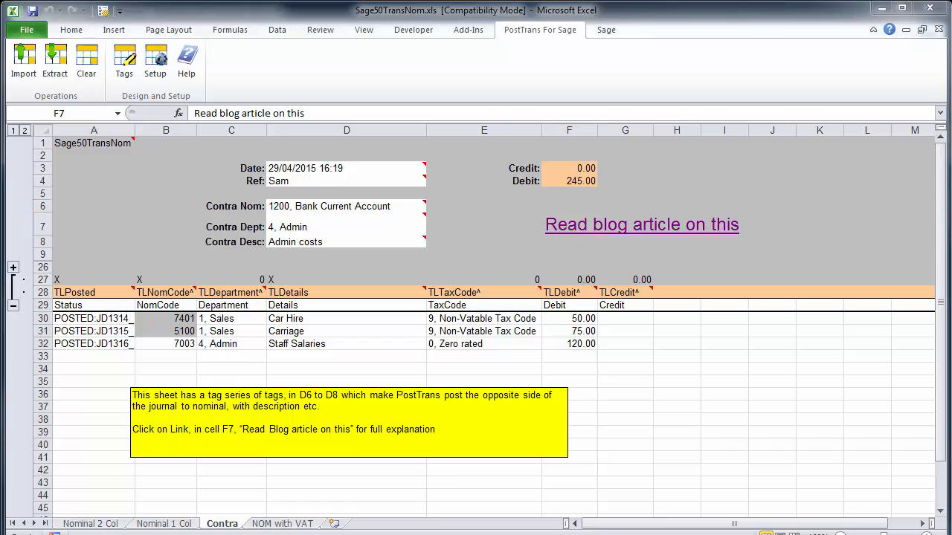
left_click(639, 225)
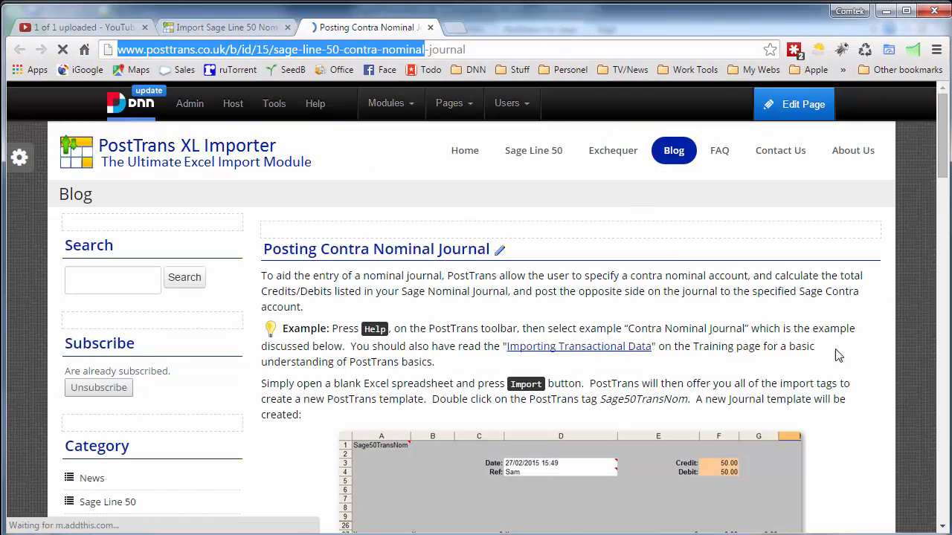
Scroll the contra journal article through its example and summary to the Tags of interest table
scroll("down", 3)
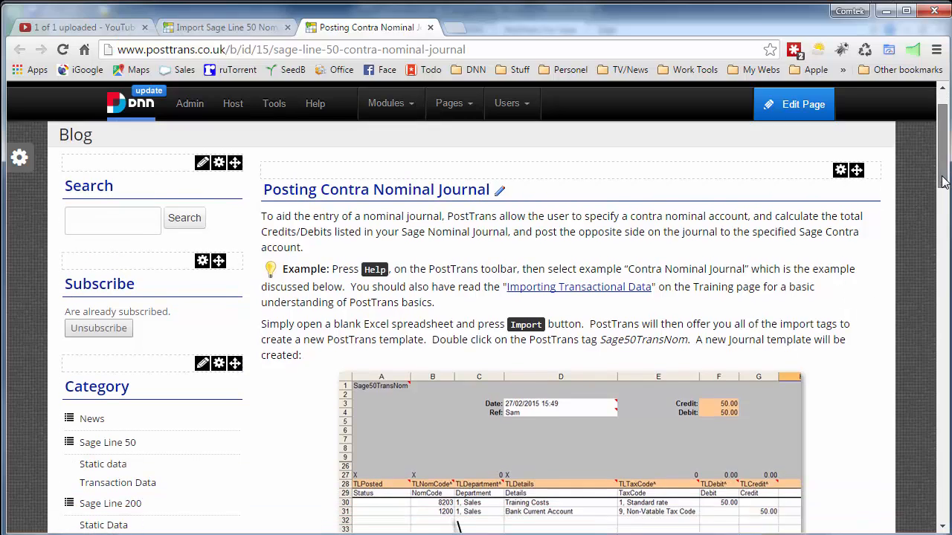
scroll("down", 3)
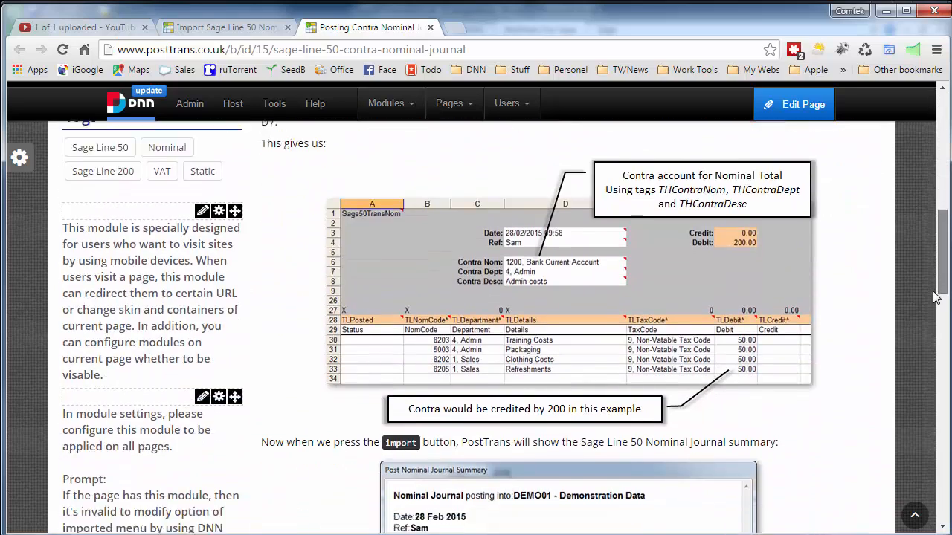
scroll("down", 3)
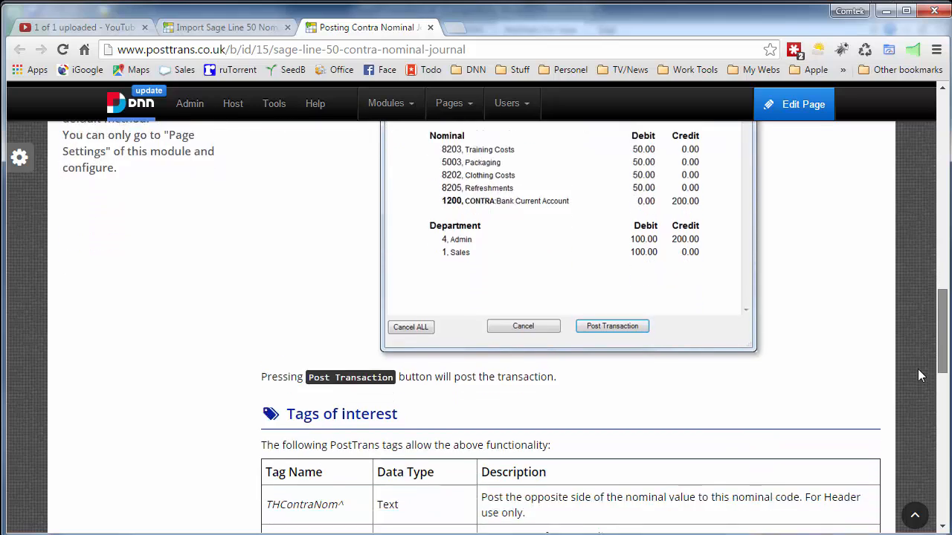
scroll("down", 3)
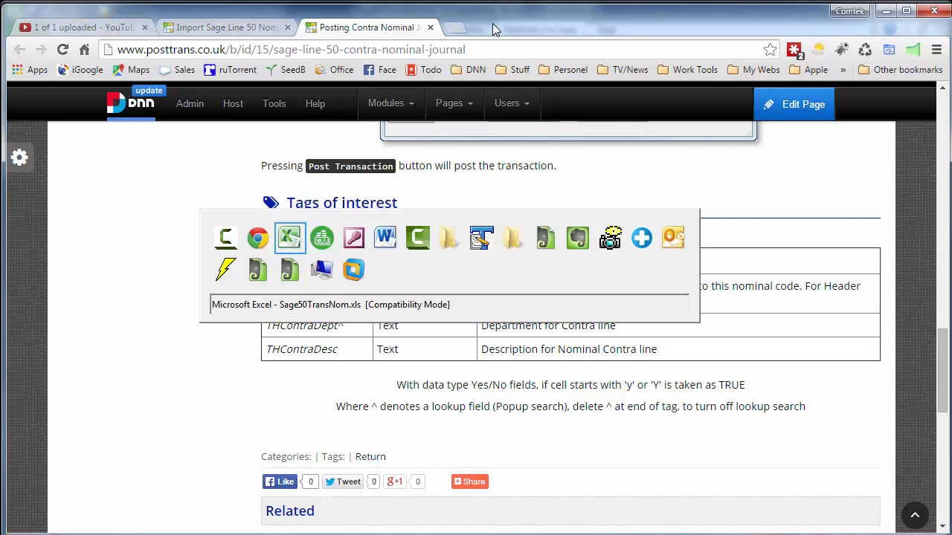
Show the NOM with VAT sheet and inspect the first line's tax code and tax control nominal D6
left_click(288, 238)
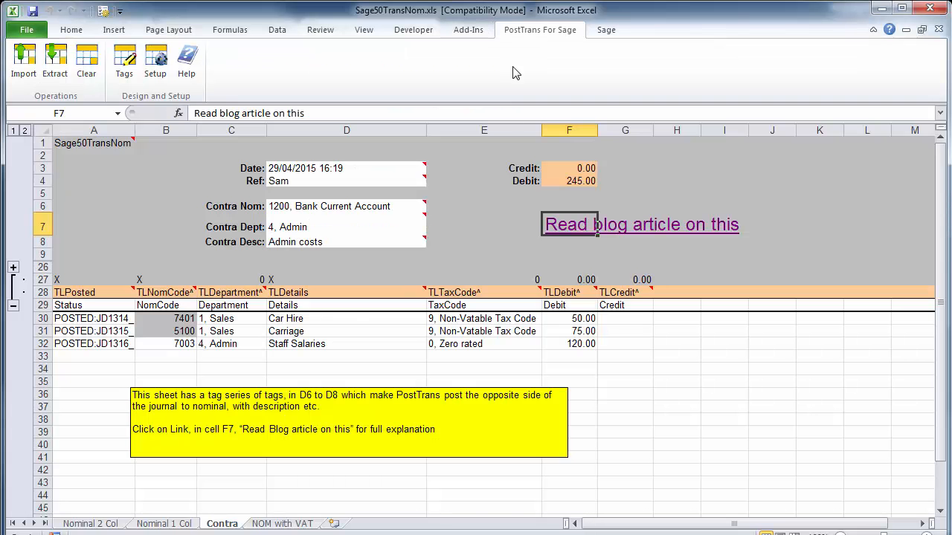
left_click(282, 523)
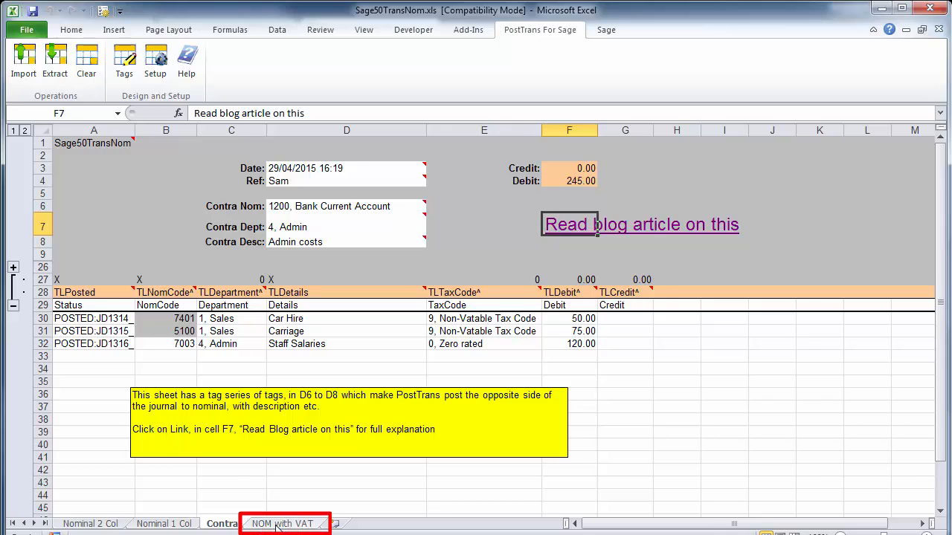
left_click(282, 524)
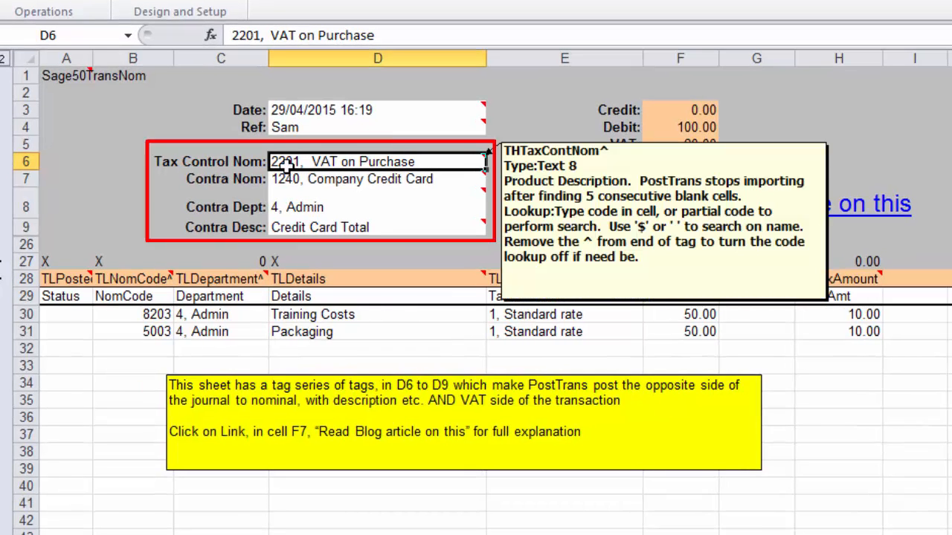
mouse_move(297, 179)
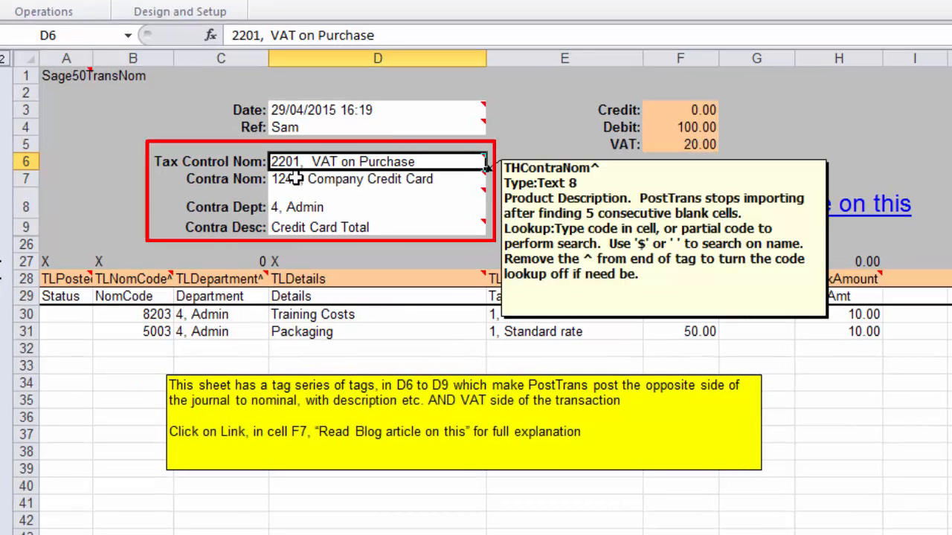
mouse_move(315, 196)
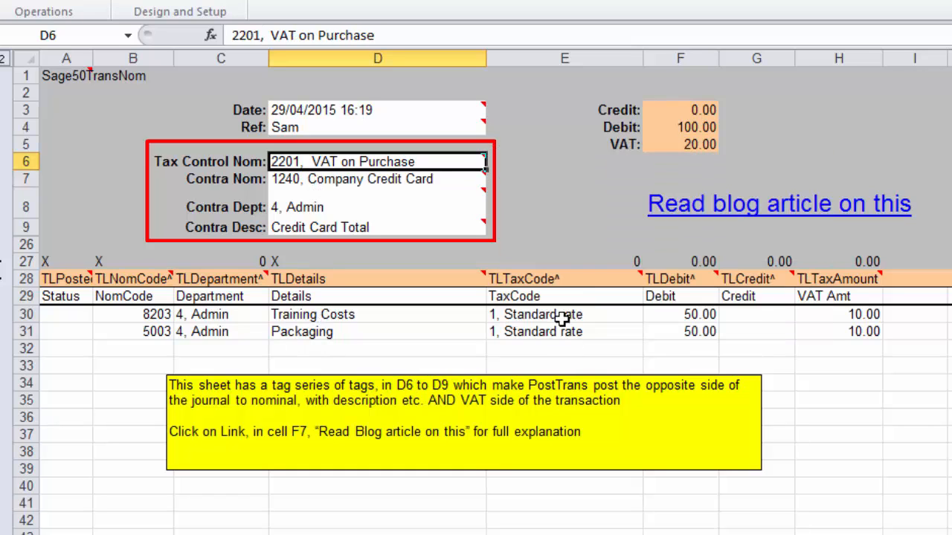
left_click(564, 313)
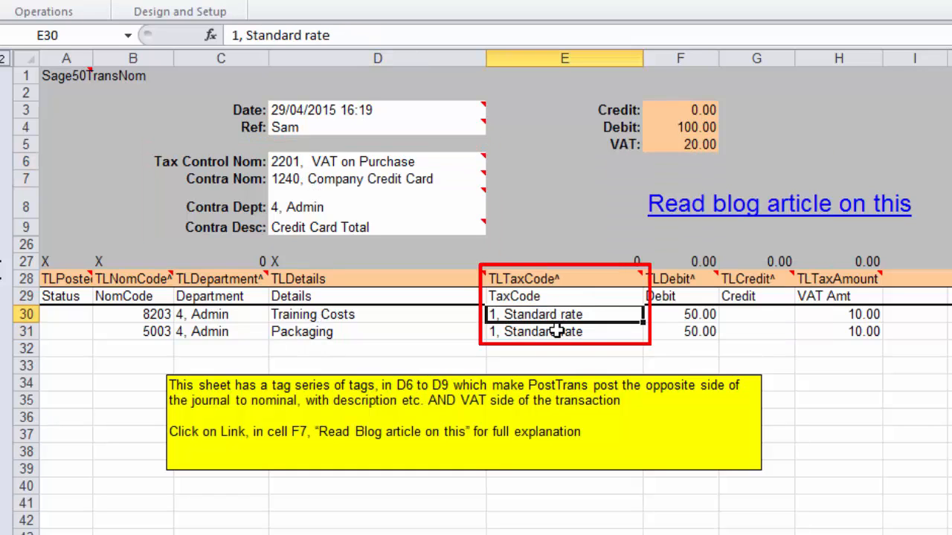
left_click(377, 160)
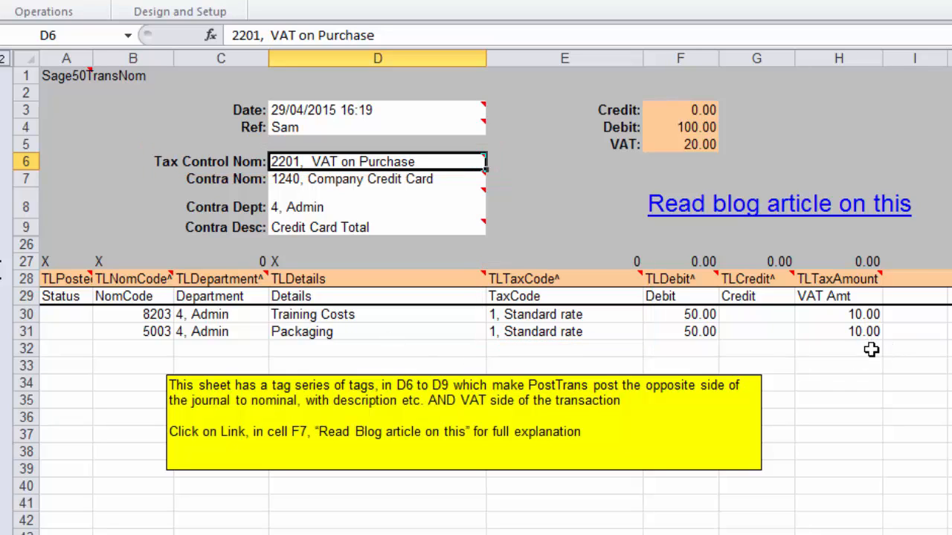
Enter a Car Hire line on nominal 7401 with tax code 1 and 122.00 in row 32
left_click(132, 348)
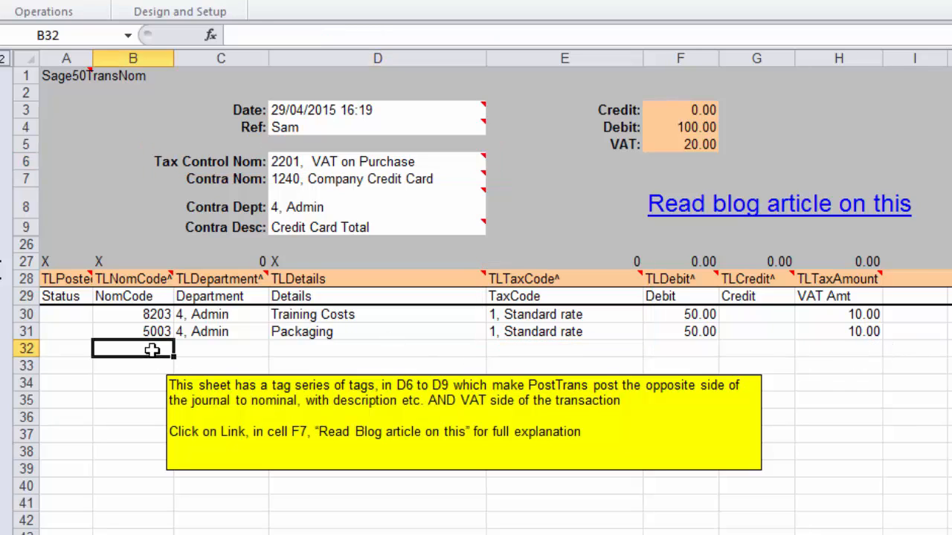
type("car")
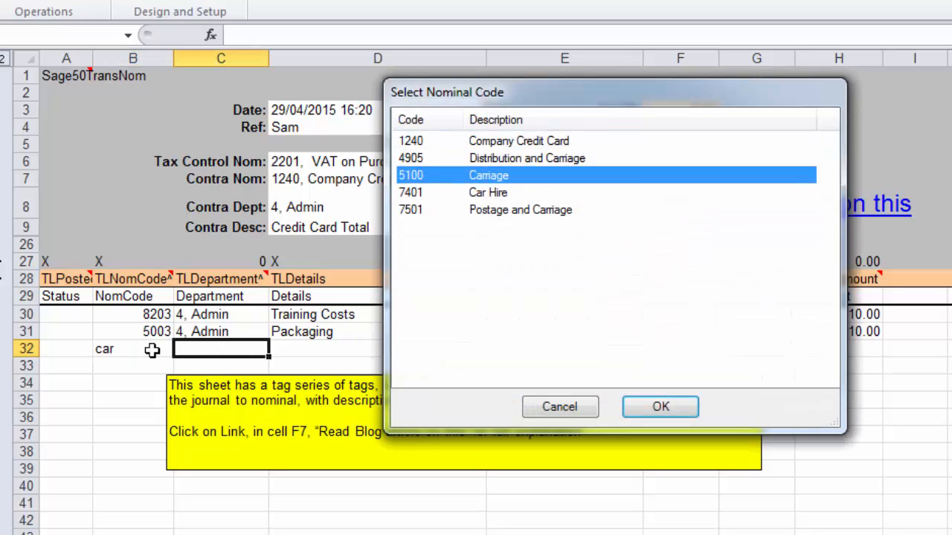
left_click(660, 407)
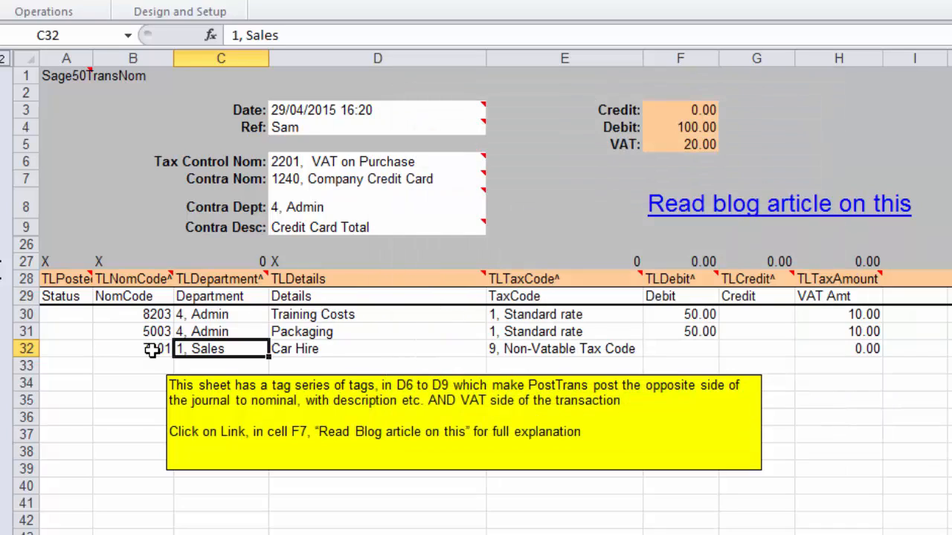
left_click(563, 348)
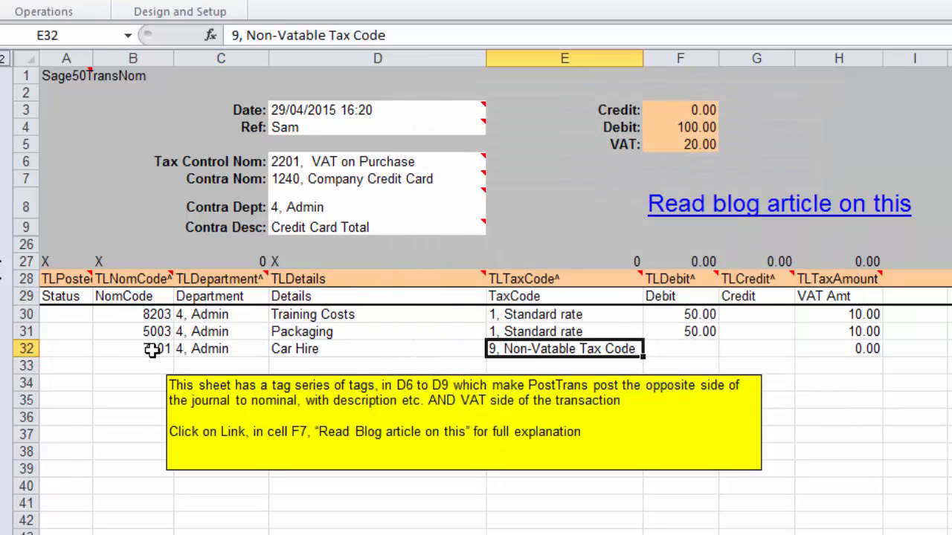
type("1")
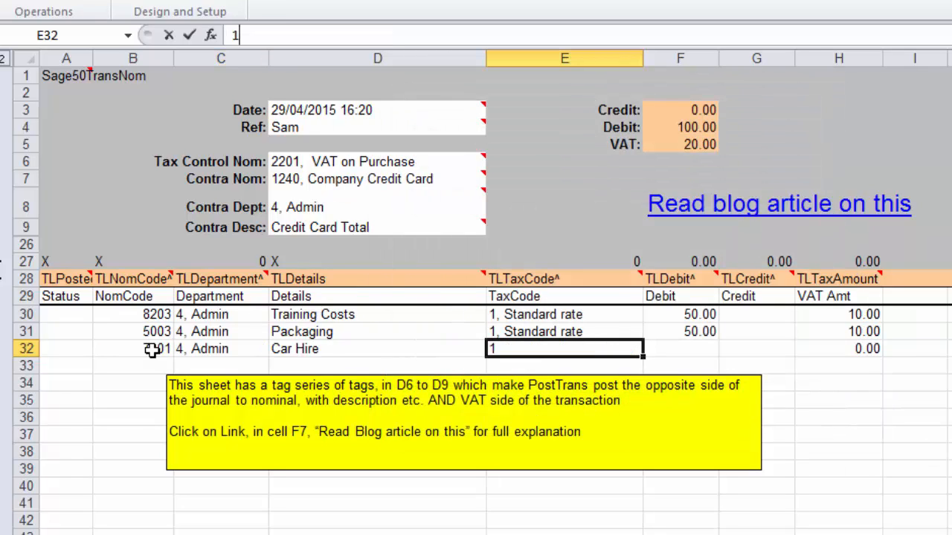
key("Tab")
type("122")
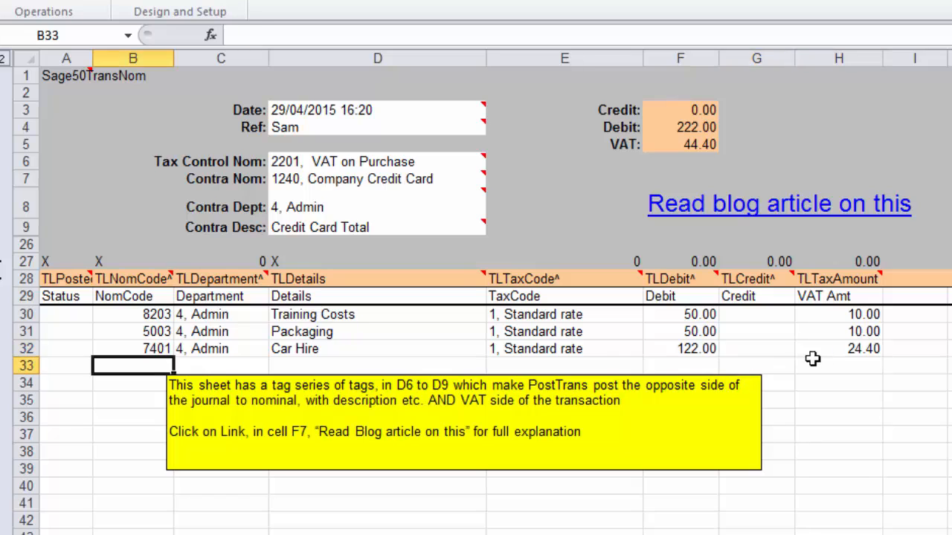
mouse_move(571, 354)
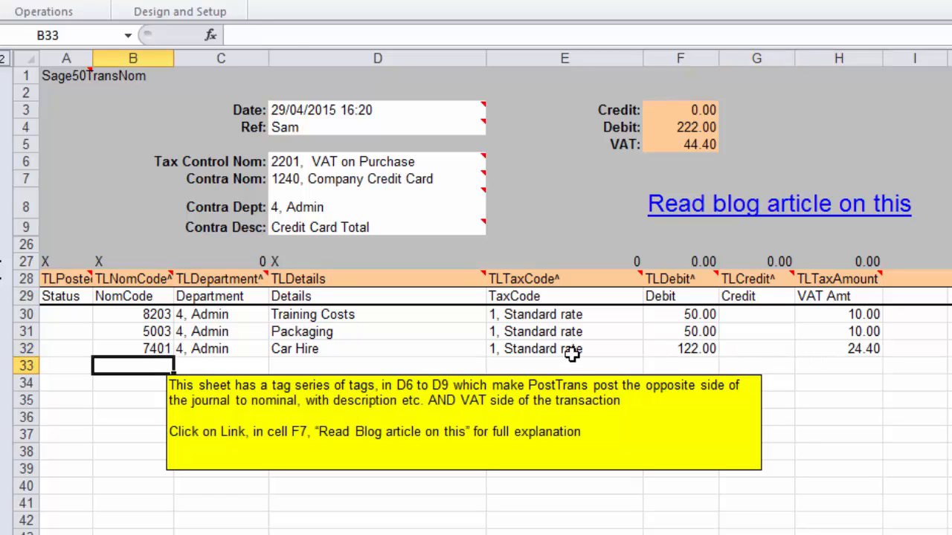
left_click(564, 348)
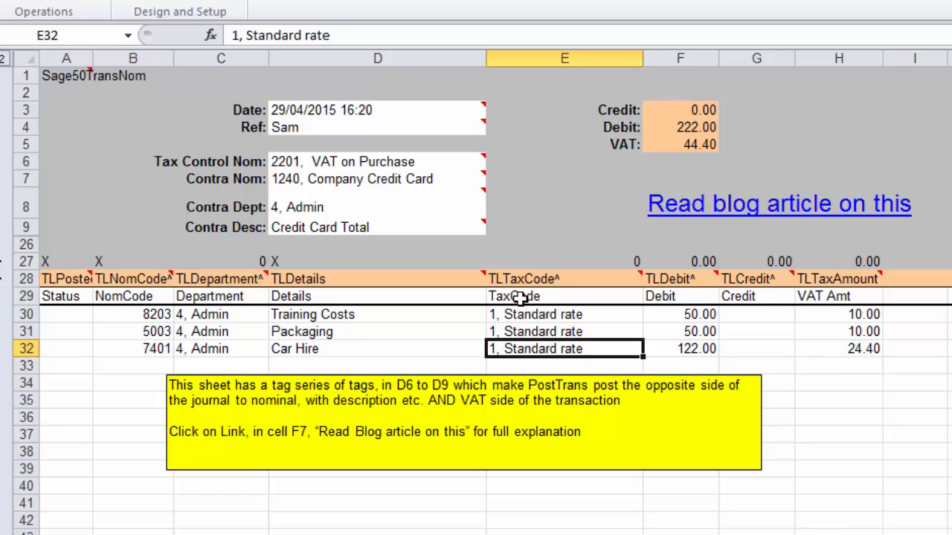
left_click(565, 202)
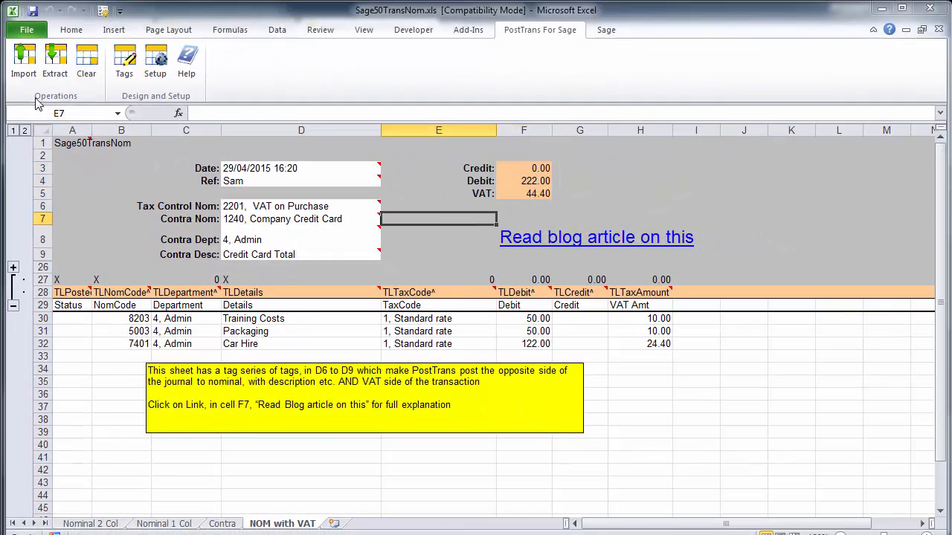
Start the Import to bring up the VAT journal's posting summary
left_click(24, 61)
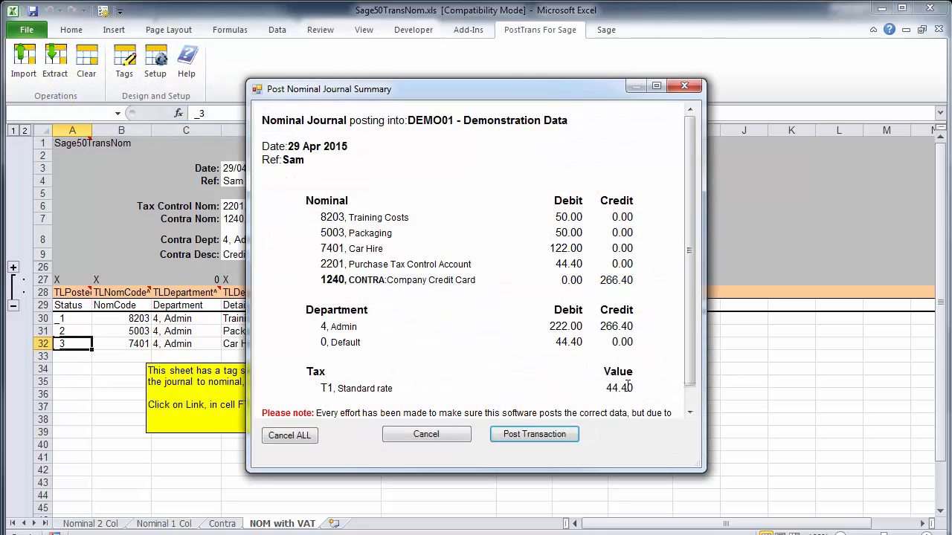
mouse_move(631, 386)
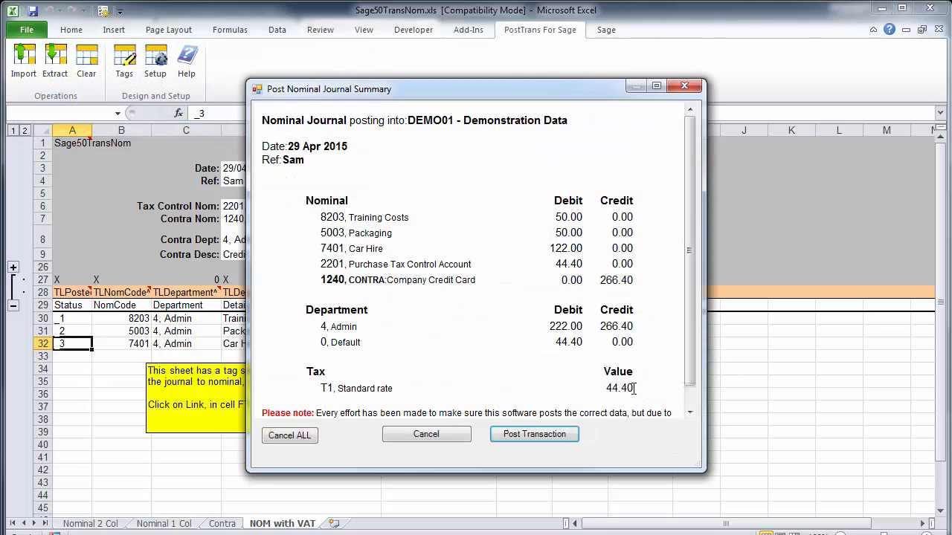
Post the VAT journal to Sage, dismiss the results message and widen the Status column to show POSTED references
left_click(534, 434)
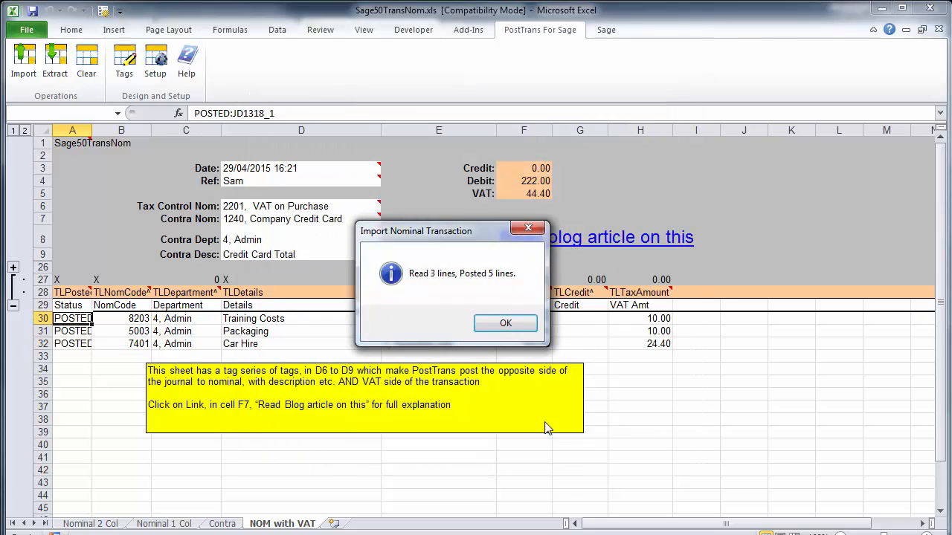
left_click(506, 323)
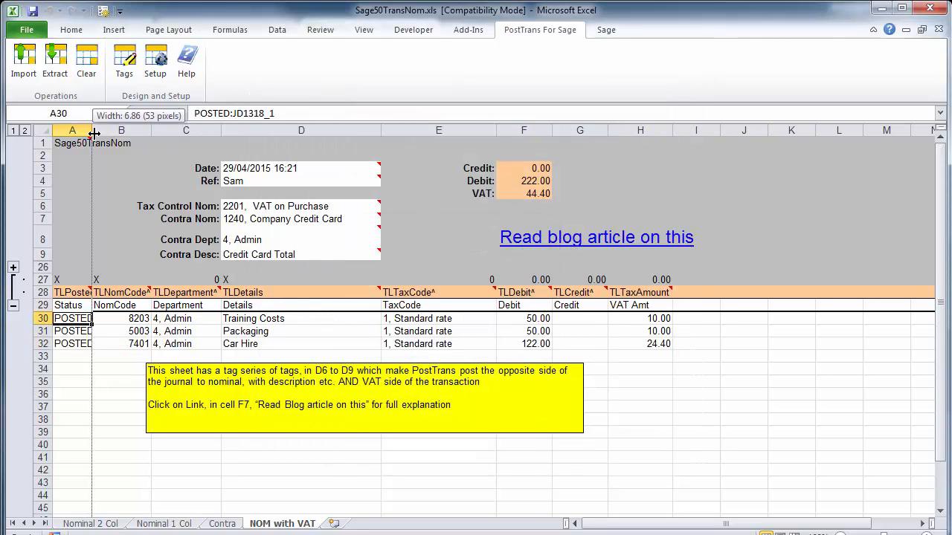
left_click_drag(95, 130, 119, 131)
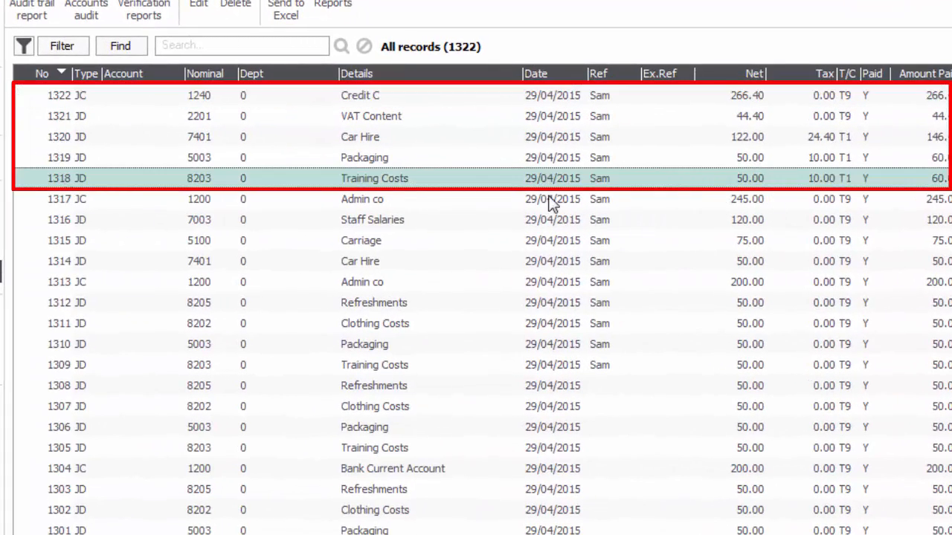
mouse_move(449, 155)
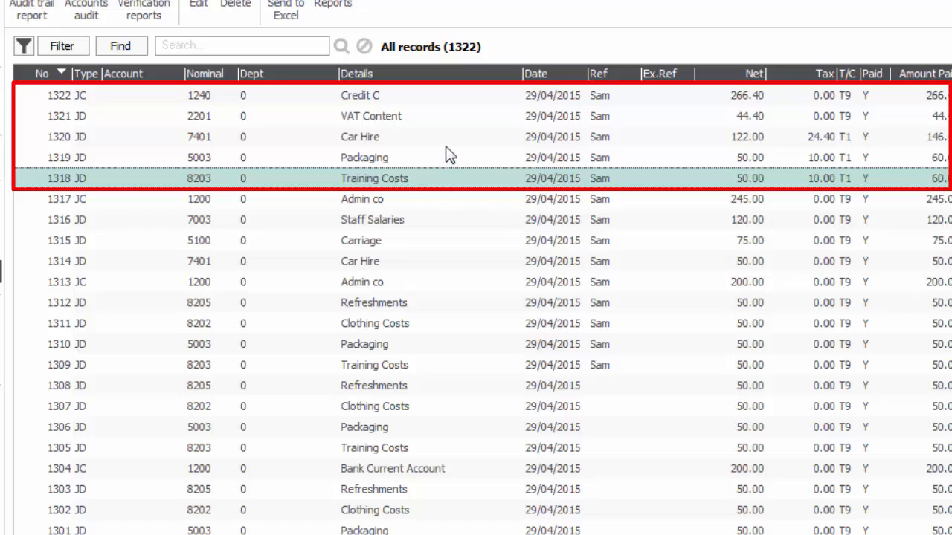
mouse_move(449, 128)
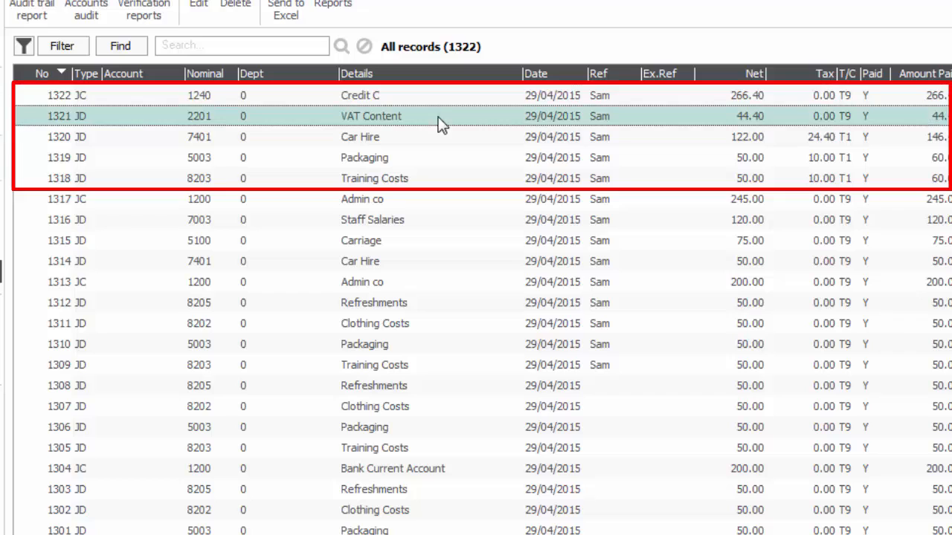
mouse_move(940, 132)
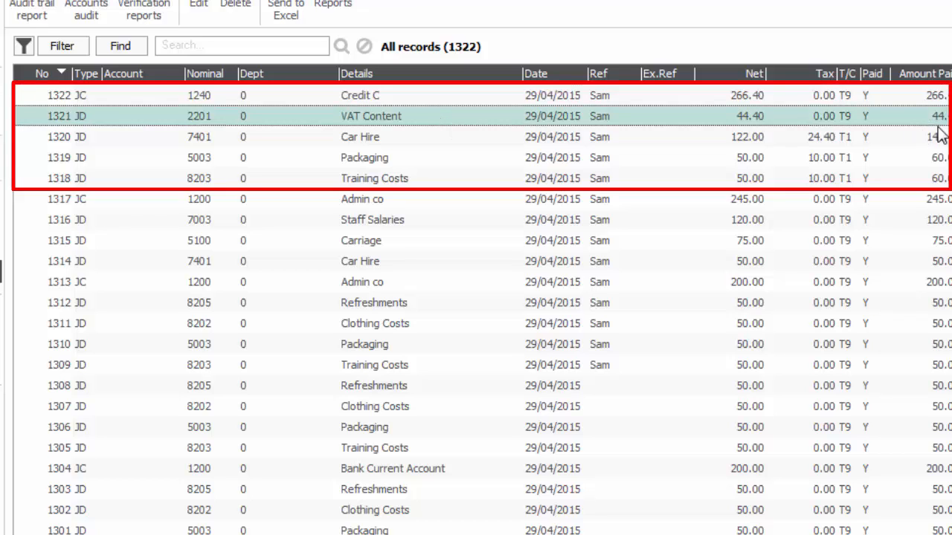
mouse_move(810, 107)
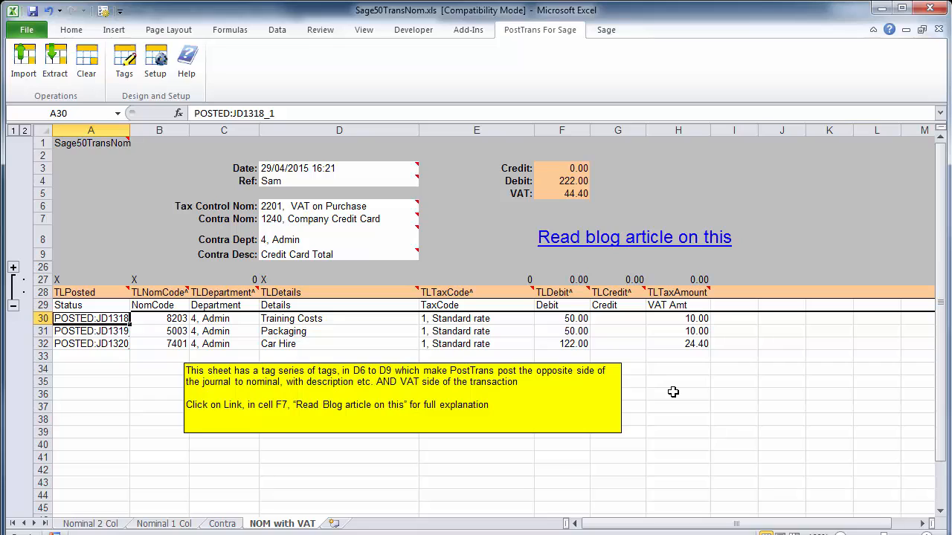
mouse_move(675, 408)
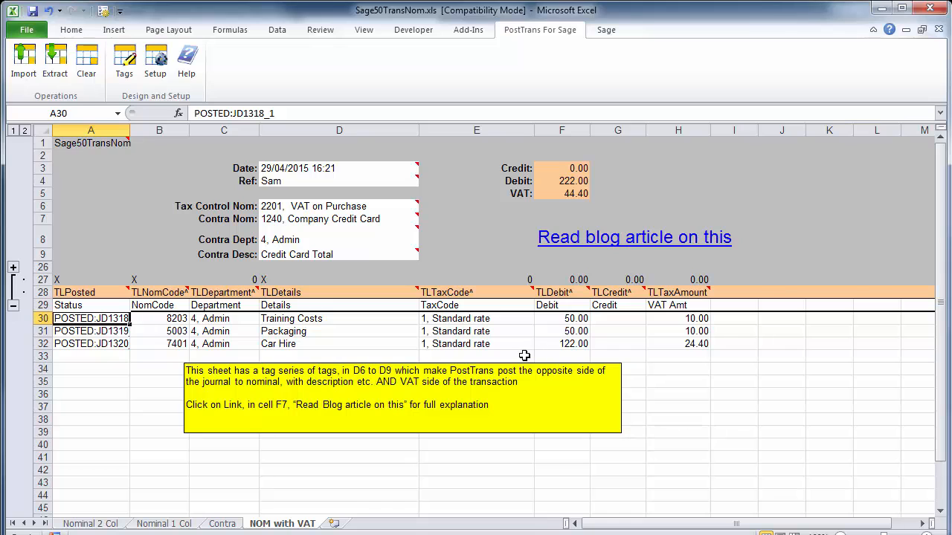
mouse_move(641, 399)
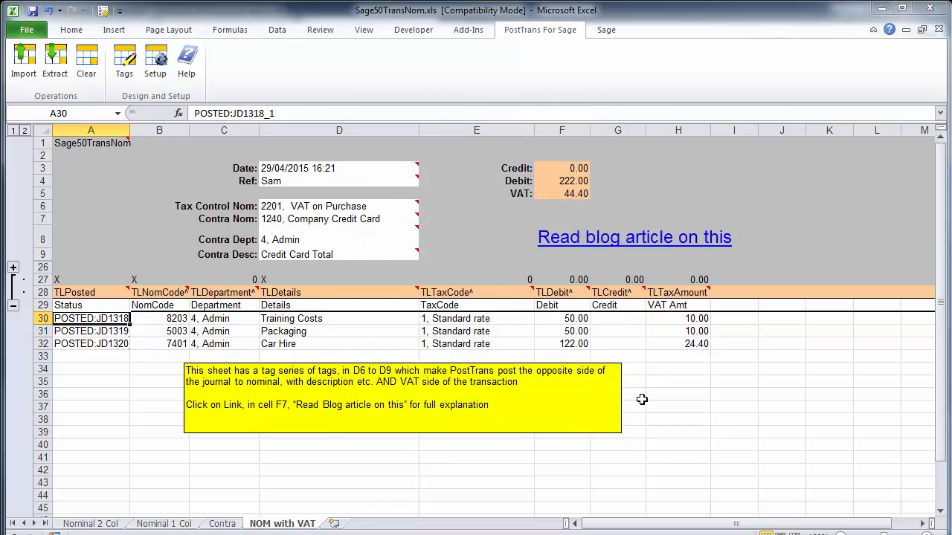
mouse_move(626, 481)
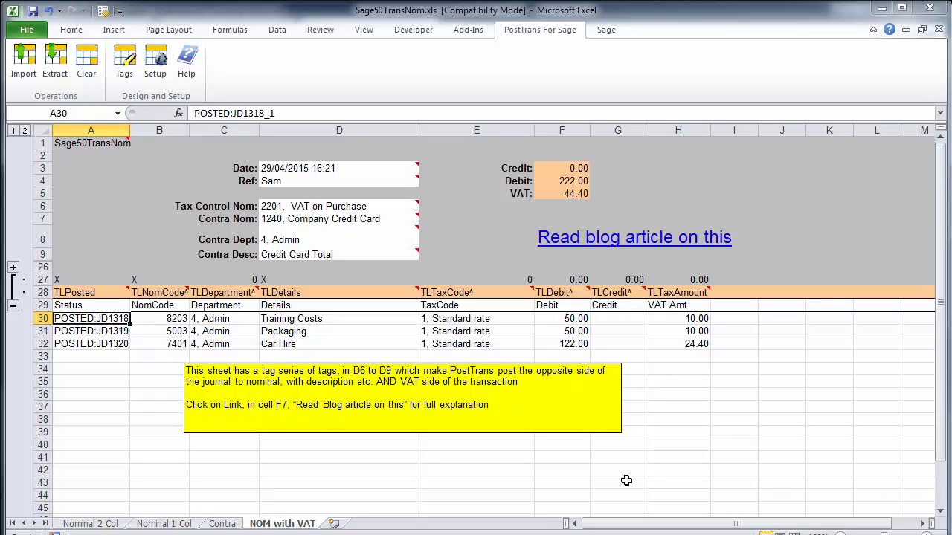
Return to the NOM with VAT sheet showing POSTED:JD1318, JD1319 and JD1320 in Status
left_click(634, 236)
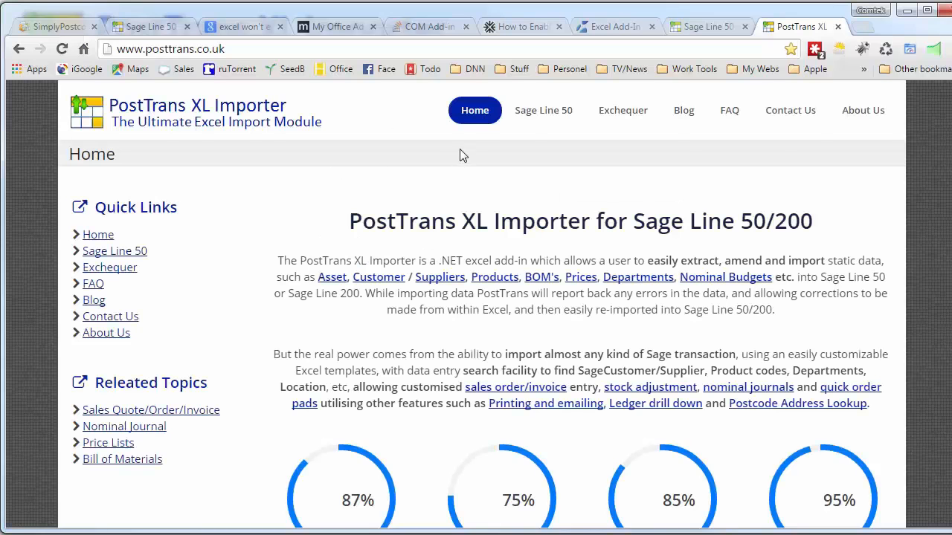
mouse_move(543, 110)
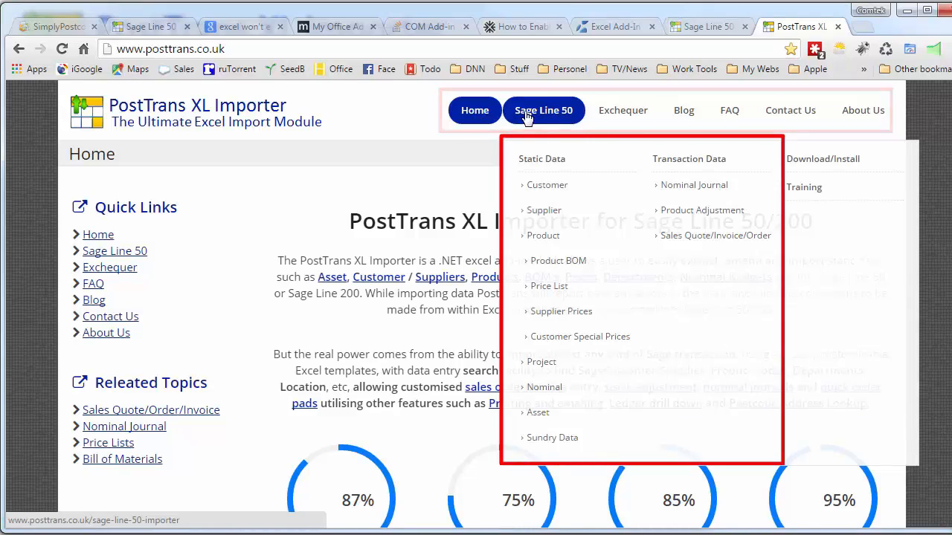
mouse_move(538, 413)
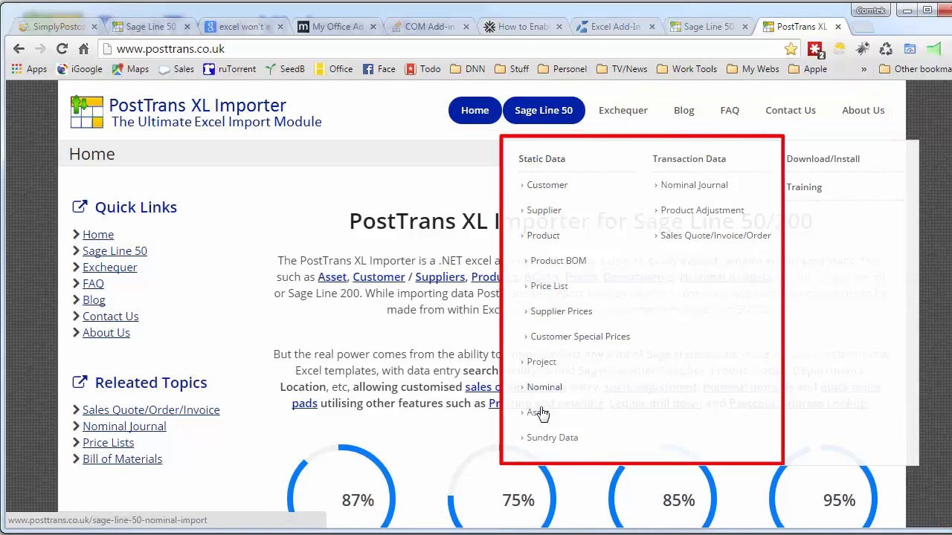
mouse_move(665, 200)
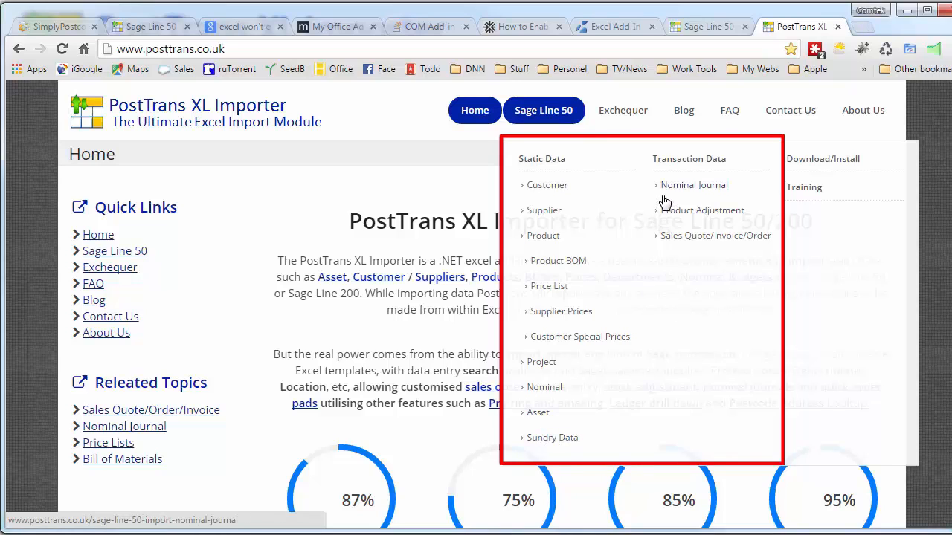
mouse_move(660, 214)
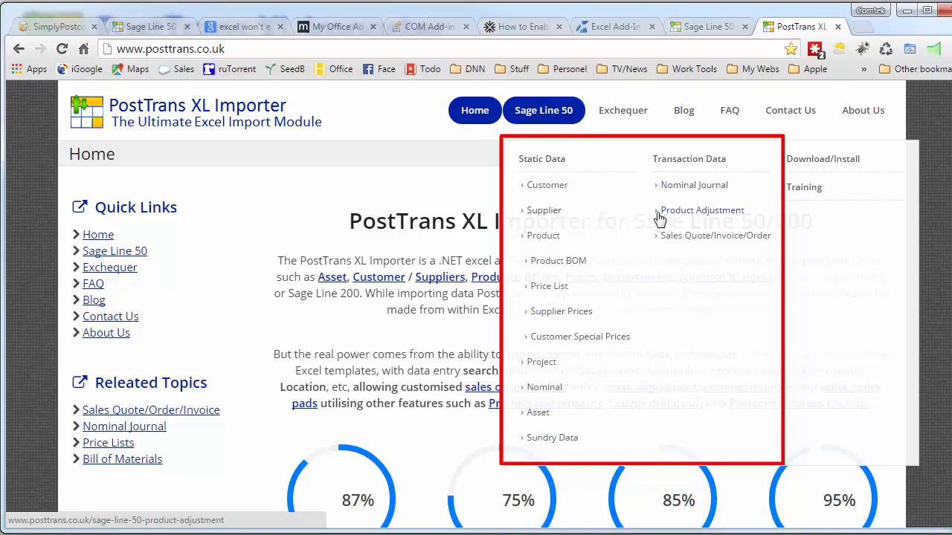
mouse_move(685, 241)
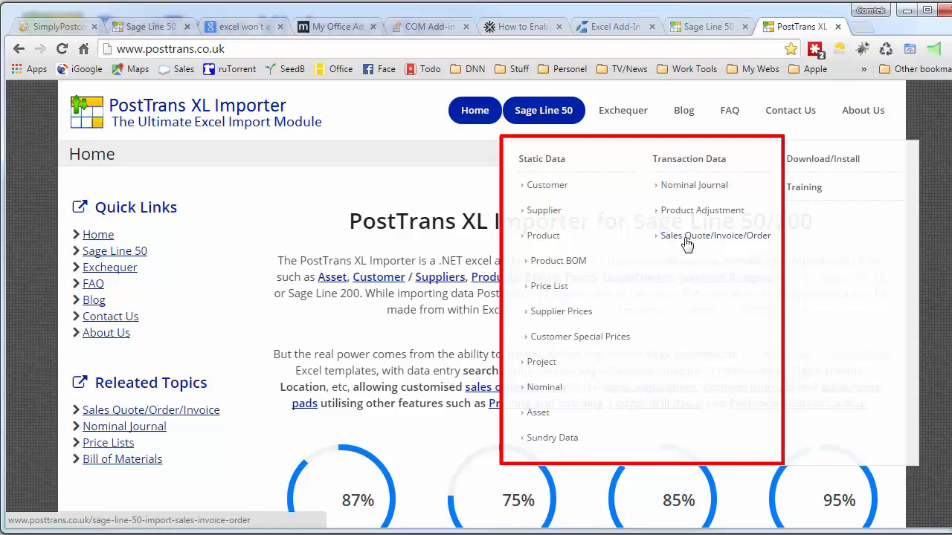
mouse_move(803, 188)
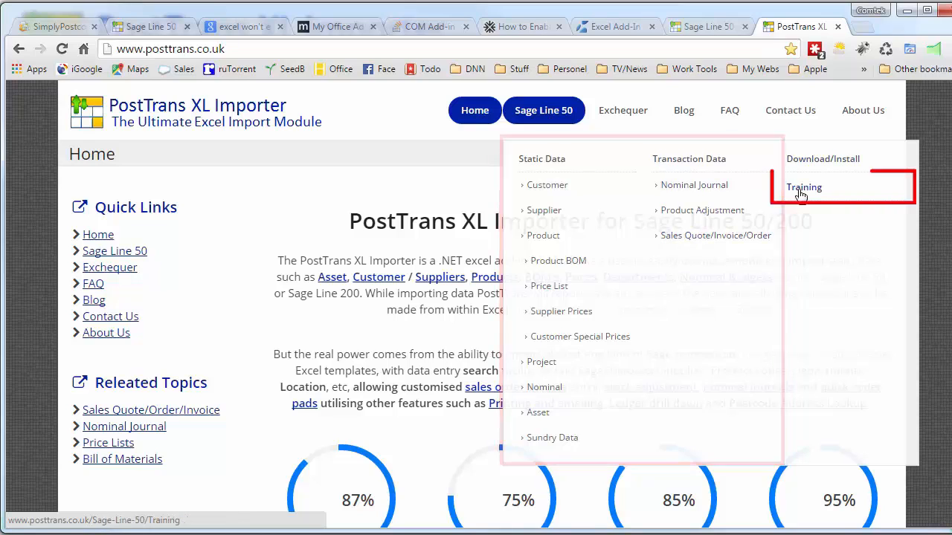
Open the Sage Line 50 Training page and scroll to its explanation of template tags in cell A1
left_click(803, 187)
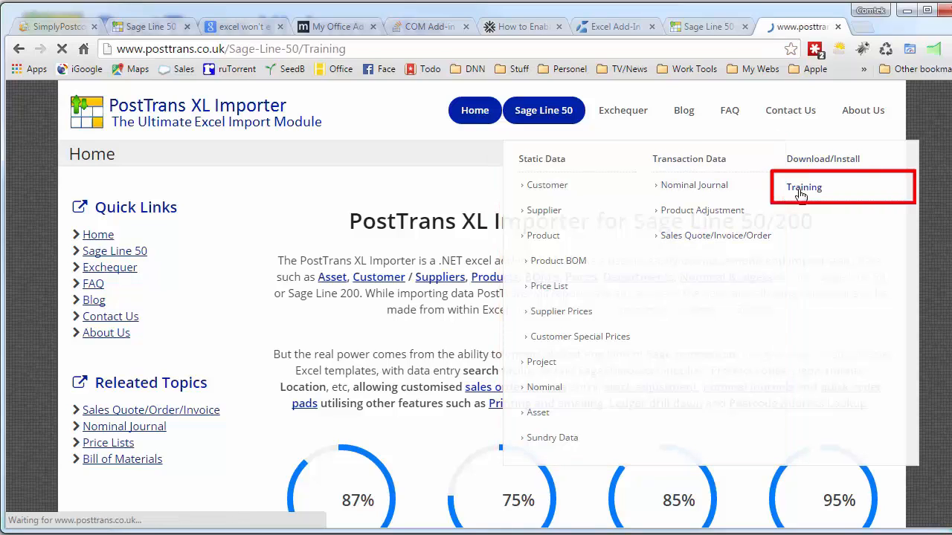
left_click(802, 188)
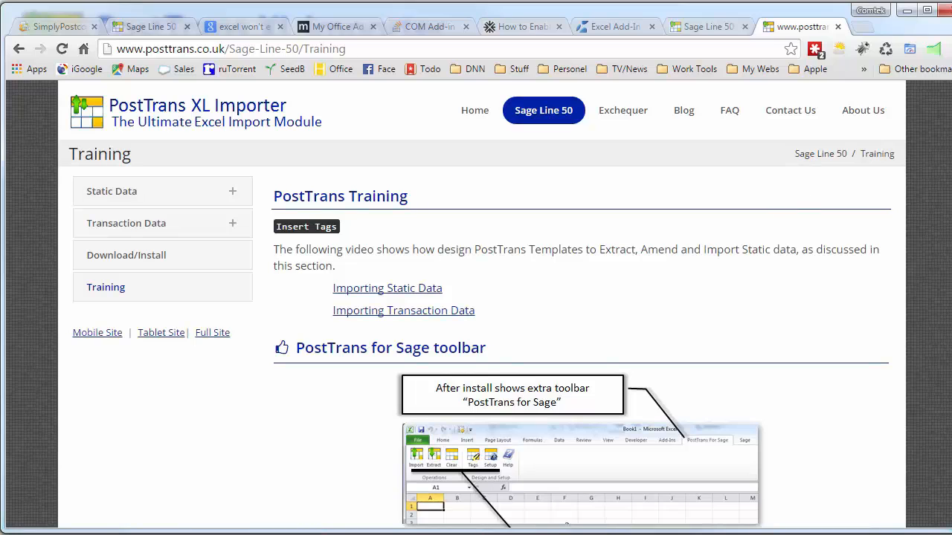
scroll("down", 3)
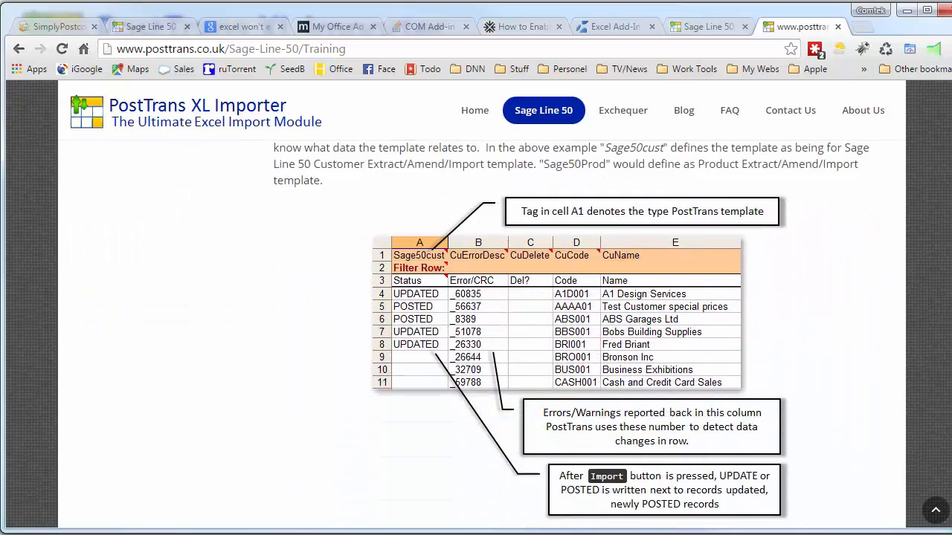
Open the PostTrans Blog and browse down through its list of articles
left_click(683, 110)
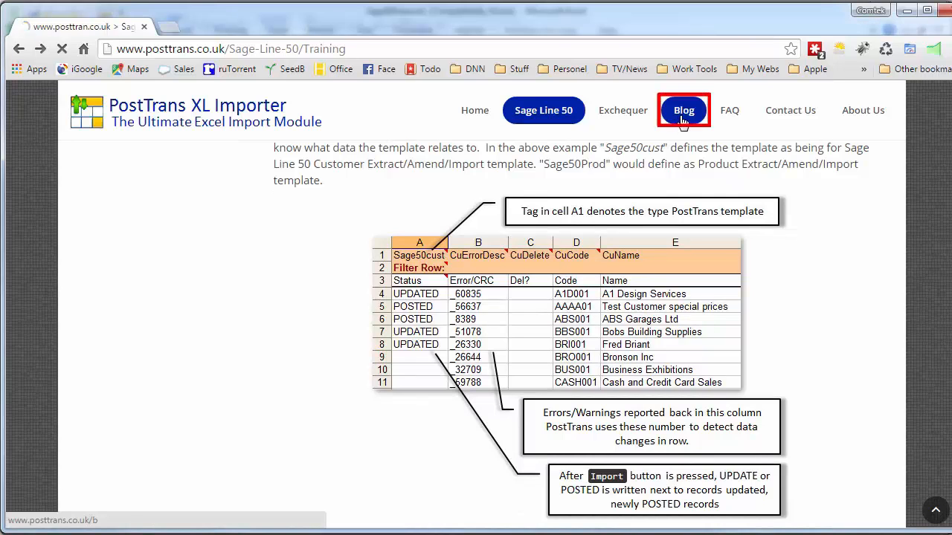
left_click(682, 110)
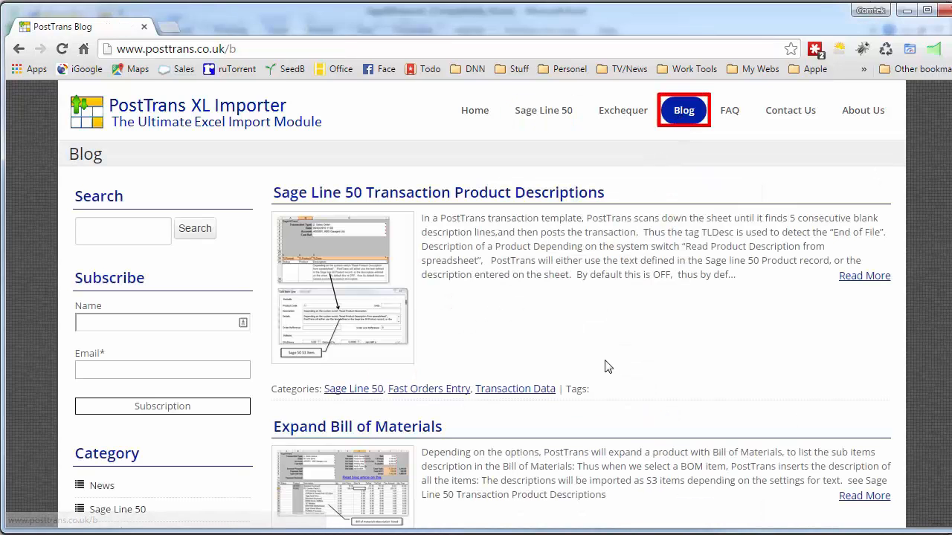
mouse_move(601, 381)
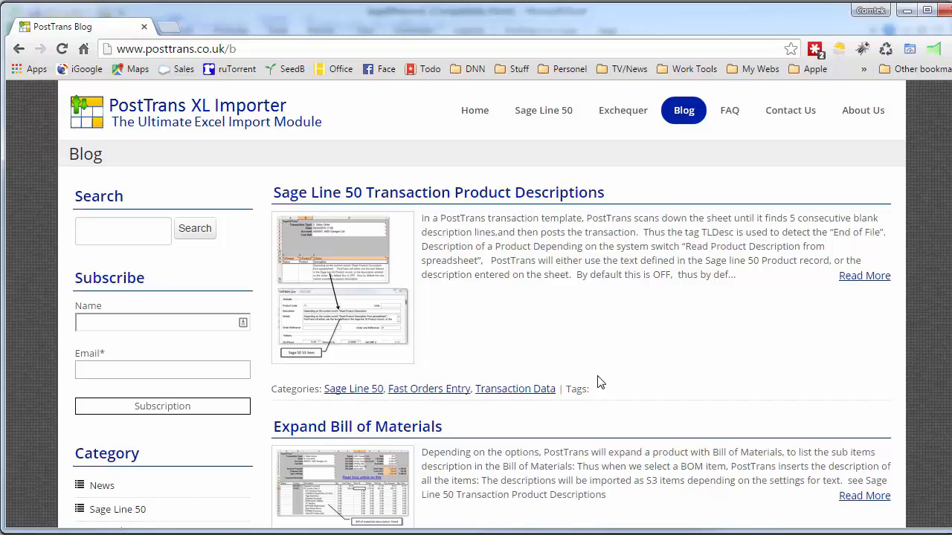
scroll("down", 3)
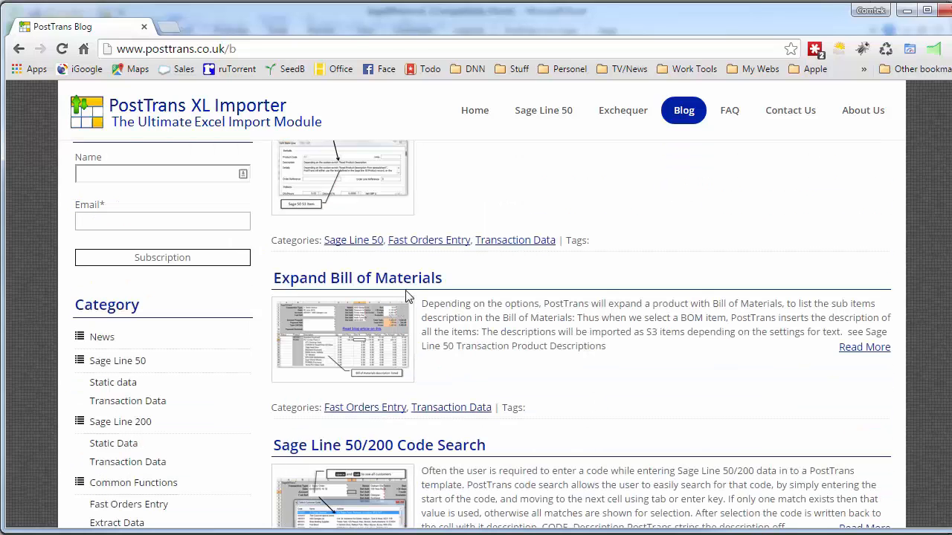
scroll("up", 3)
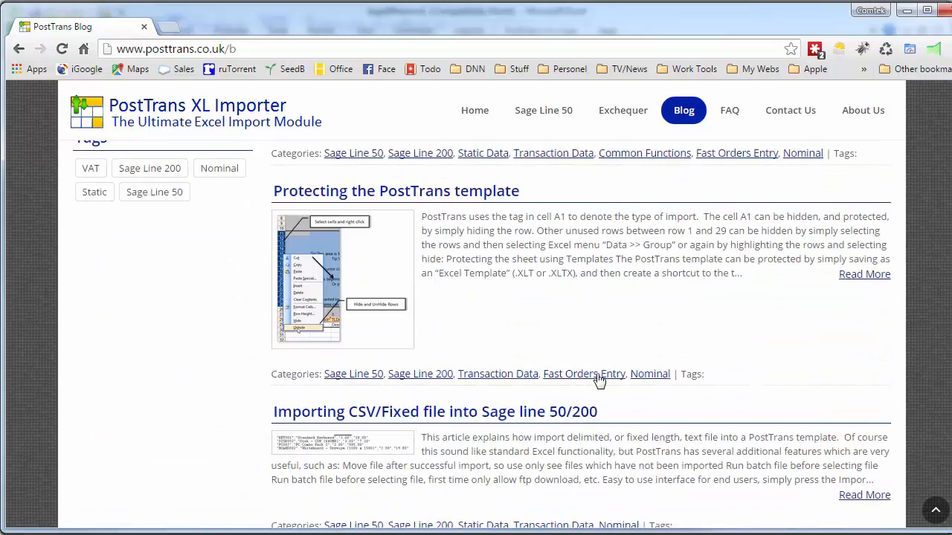
scroll("down", 3)
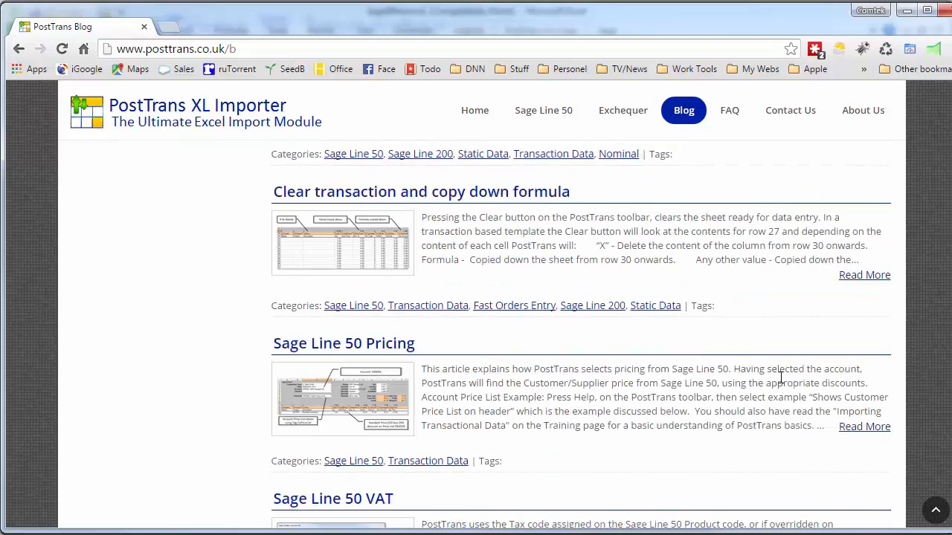
scroll("down", 3)
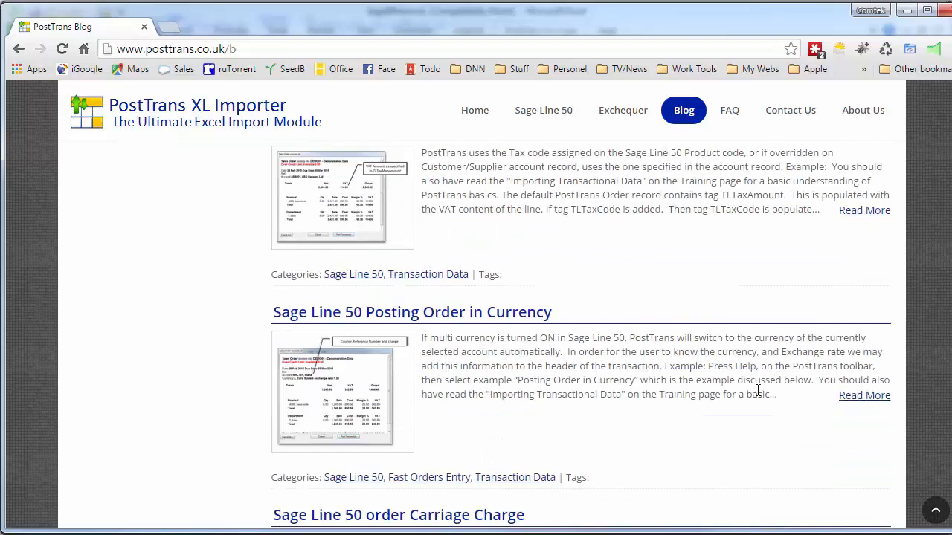
scroll("down", 3)
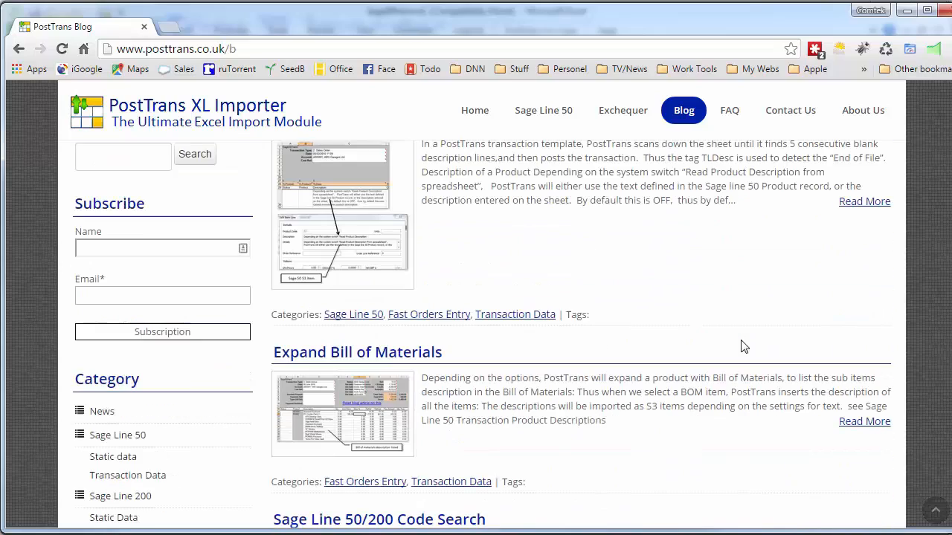
mouse_move(776, 394)
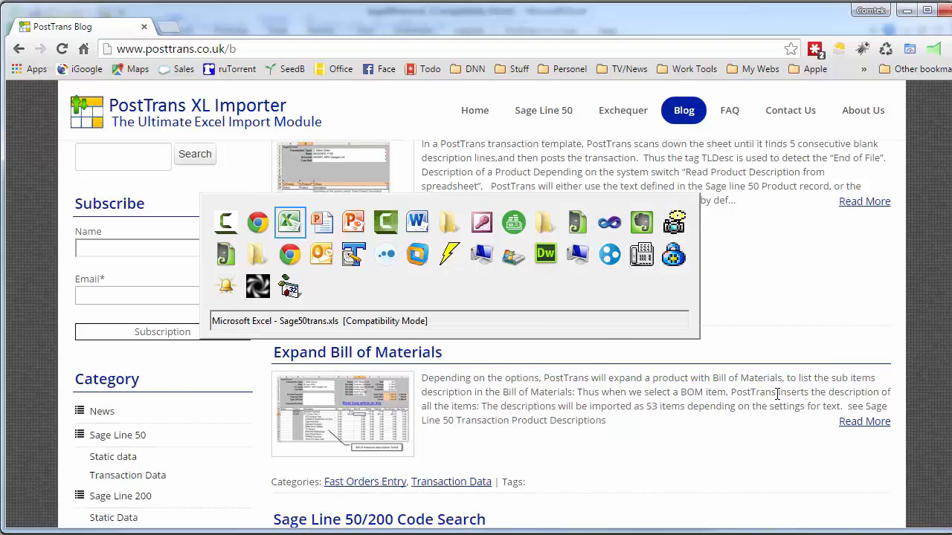
Switch back to Excel's Payment sheet with the PostTrans Tags pane alongside
left_click(290, 223)
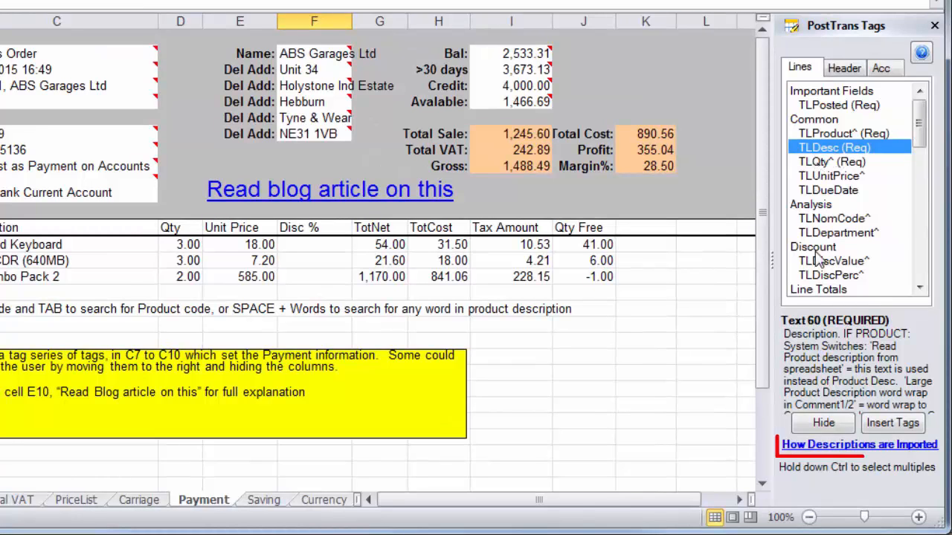
mouse_move(844, 454)
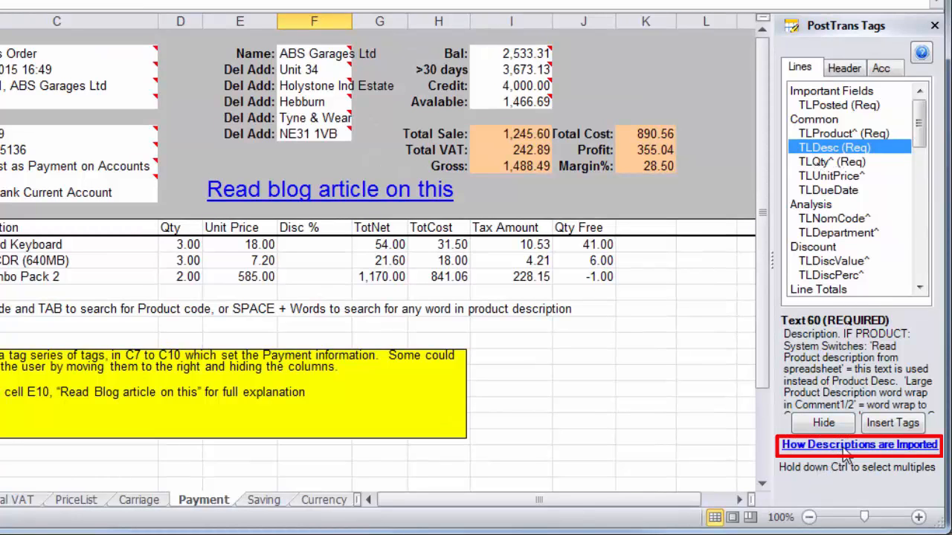
Open the 'How Descriptions are Imported' article from the Tags pane and read through word wrapping
left_click(860, 444)
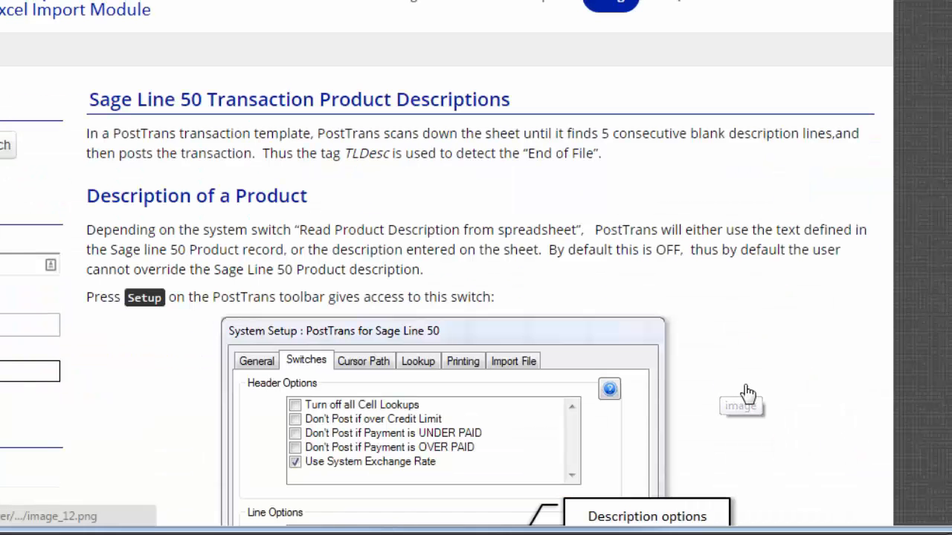
scroll("down", 3)
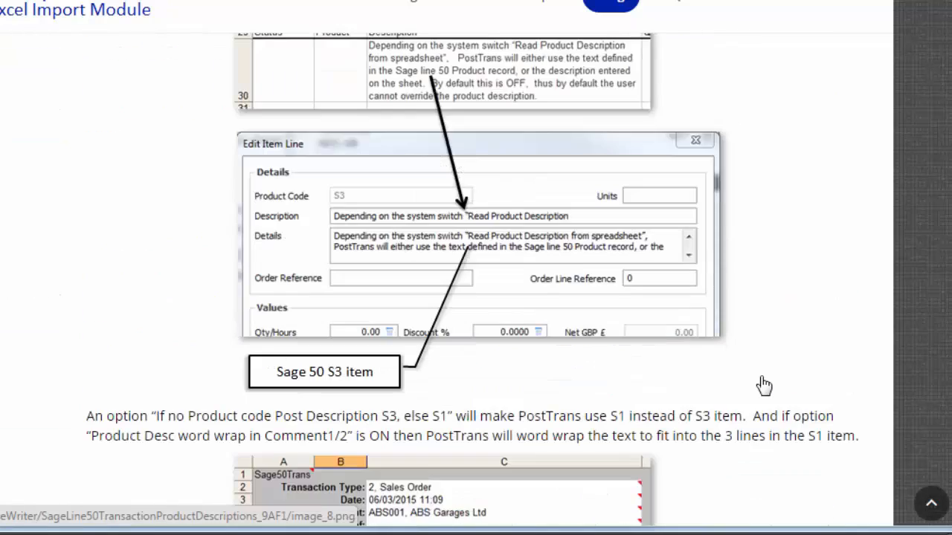
scroll("down", 3)
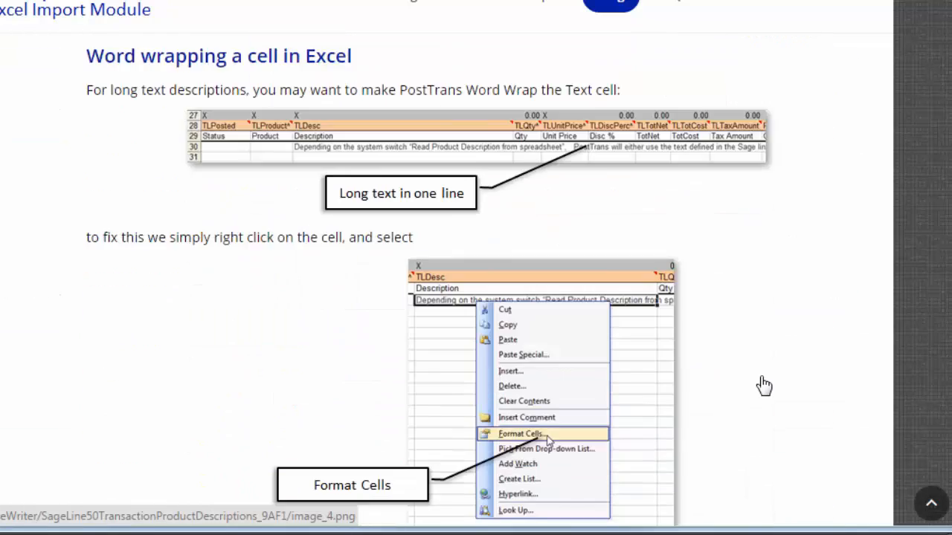
scroll("down", 3)
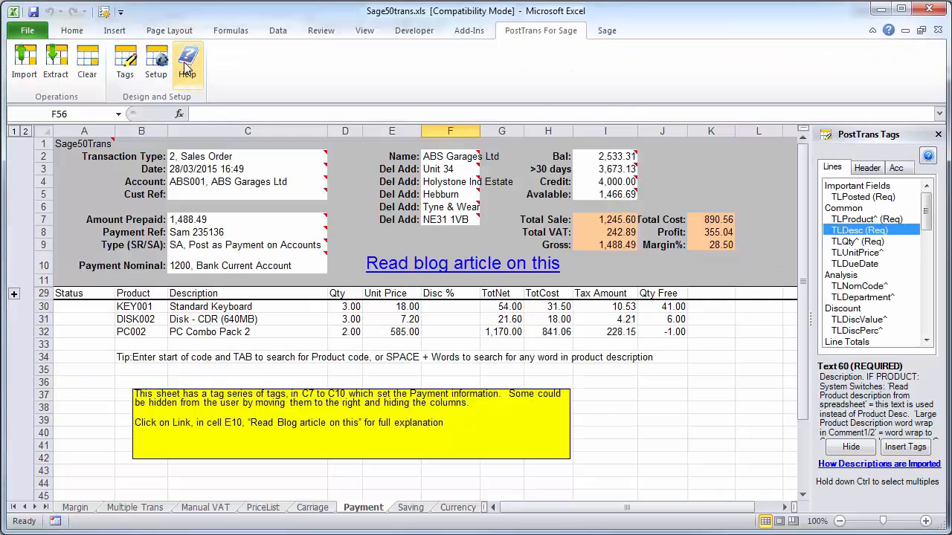
left_click(187, 61)
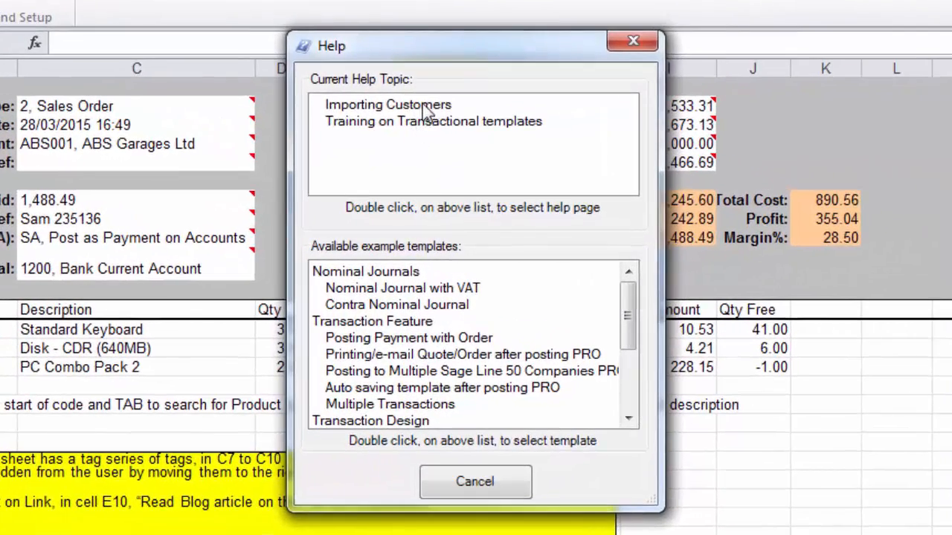
left_click(432, 121)
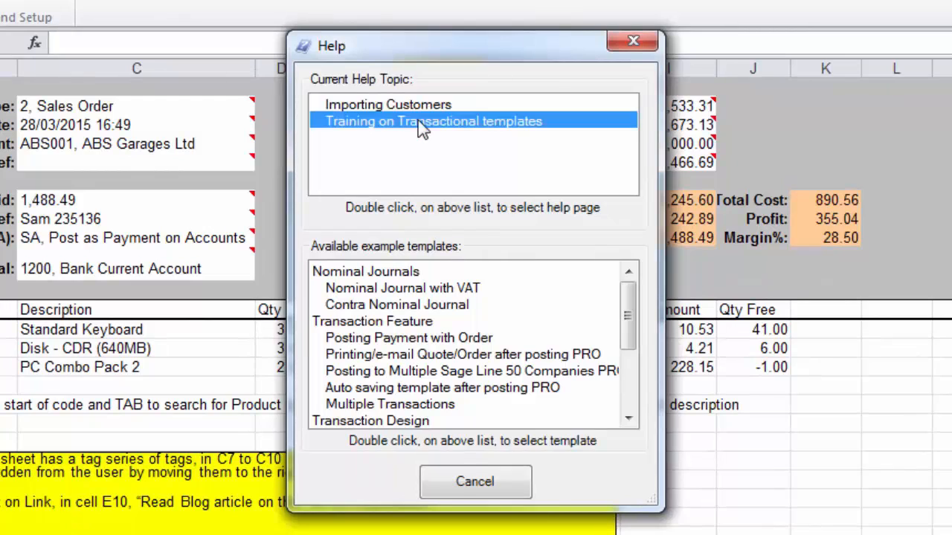
mouse_move(428, 165)
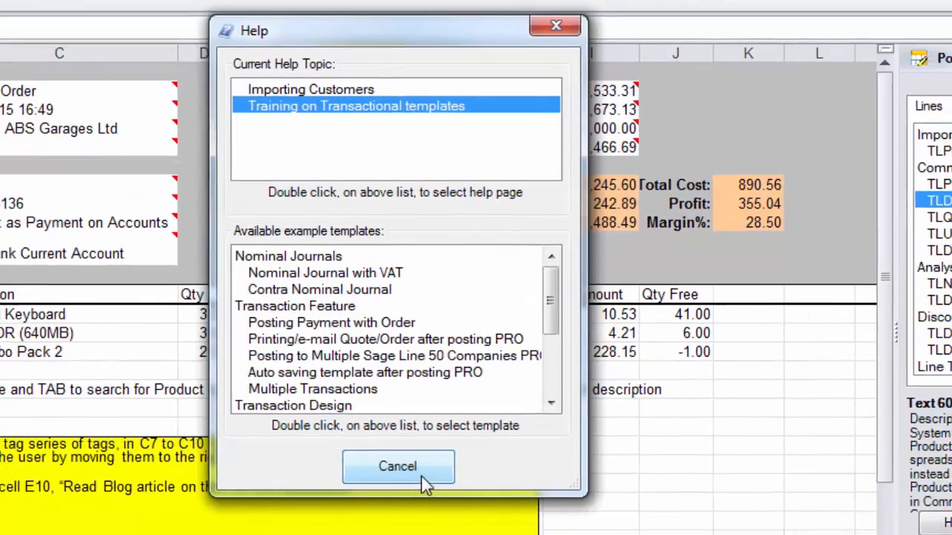
left_click(398, 467)
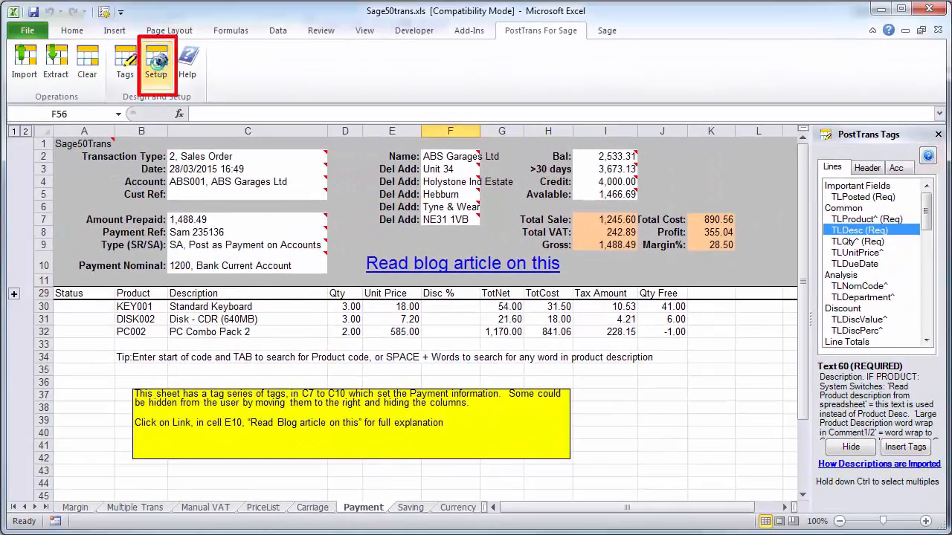
From Setup's Cursor Path tab open its help article, cancel setup, and read to 'How to define the Cursor Path'
left_click(156, 61)
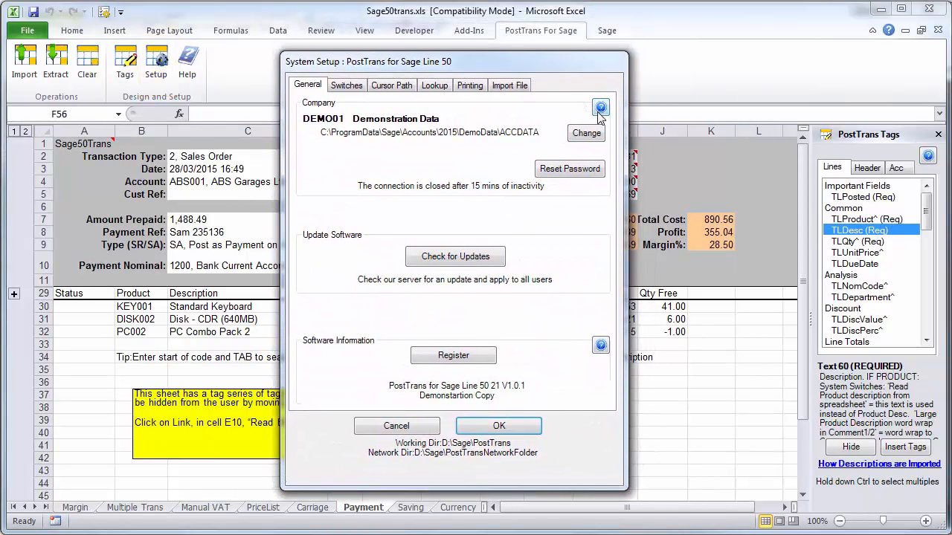
left_click(393, 84)
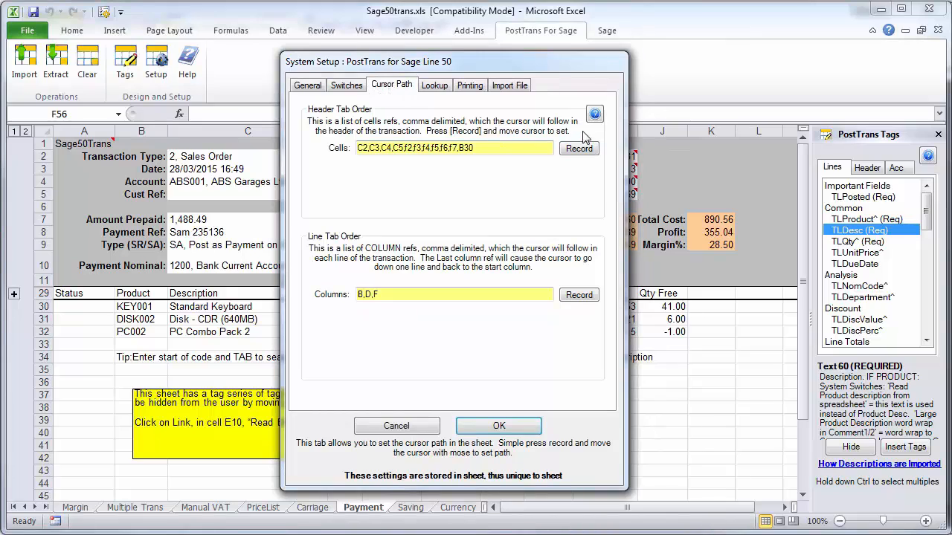
left_click(595, 116)
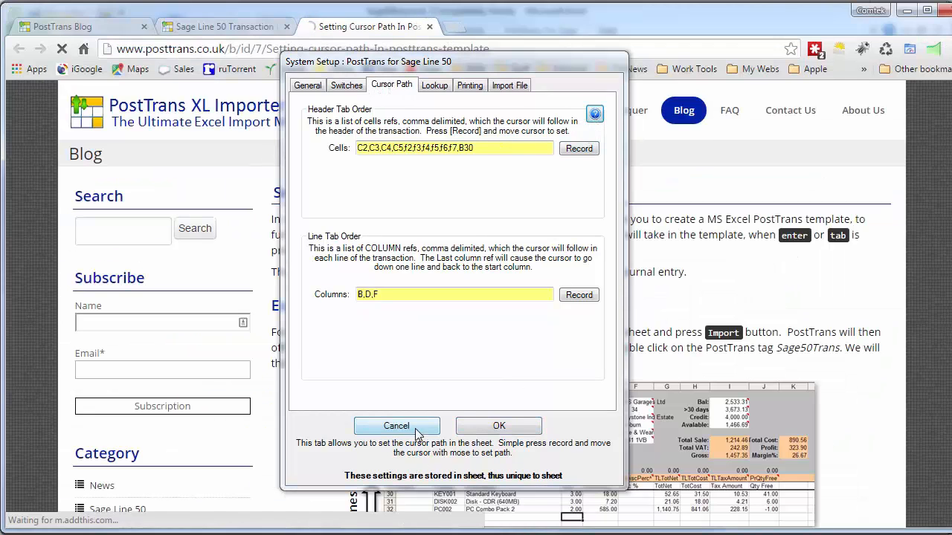
left_click(396, 426)
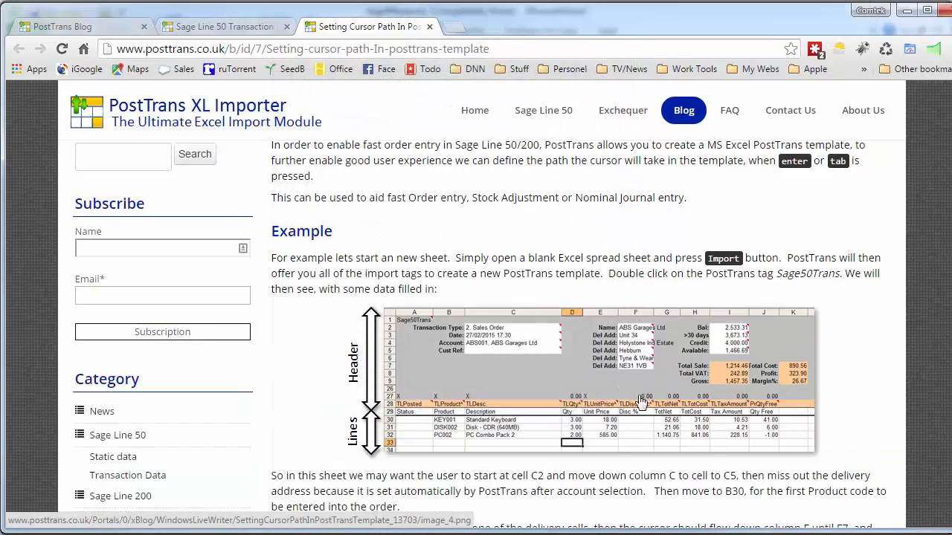
scroll("down", 3)
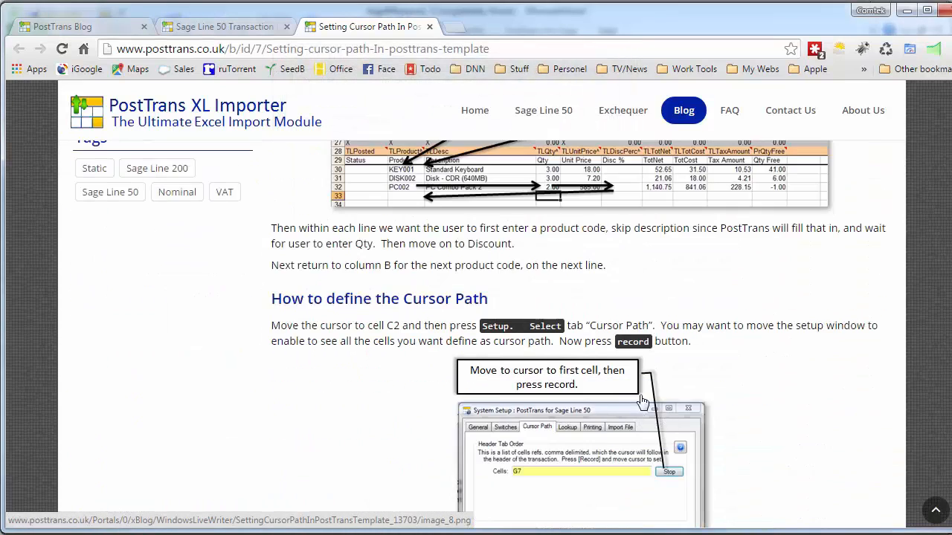